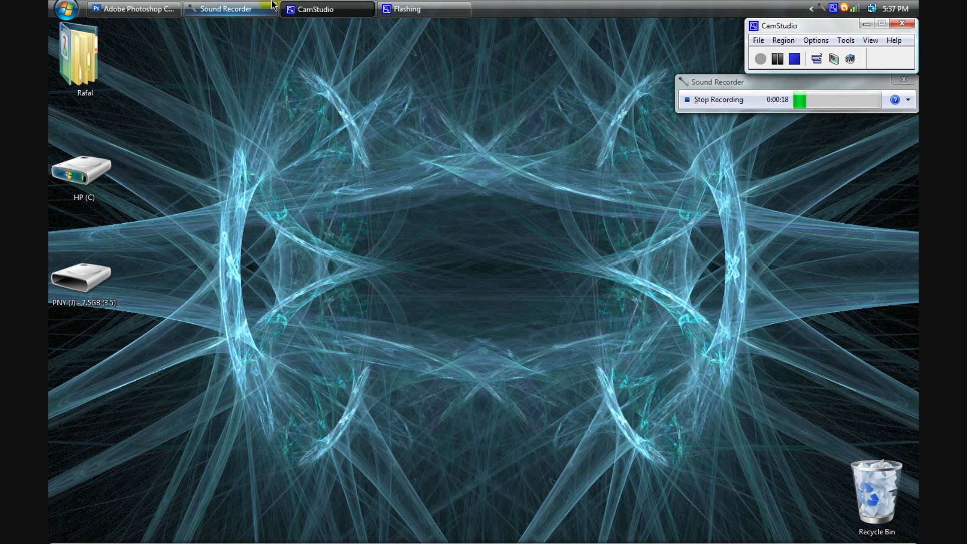
Step: Close Ethereal Smoke.psd via the save prompt, leaving the File commands ready for a new document
{"action": "left_click", "coordinate": [132, 9]}
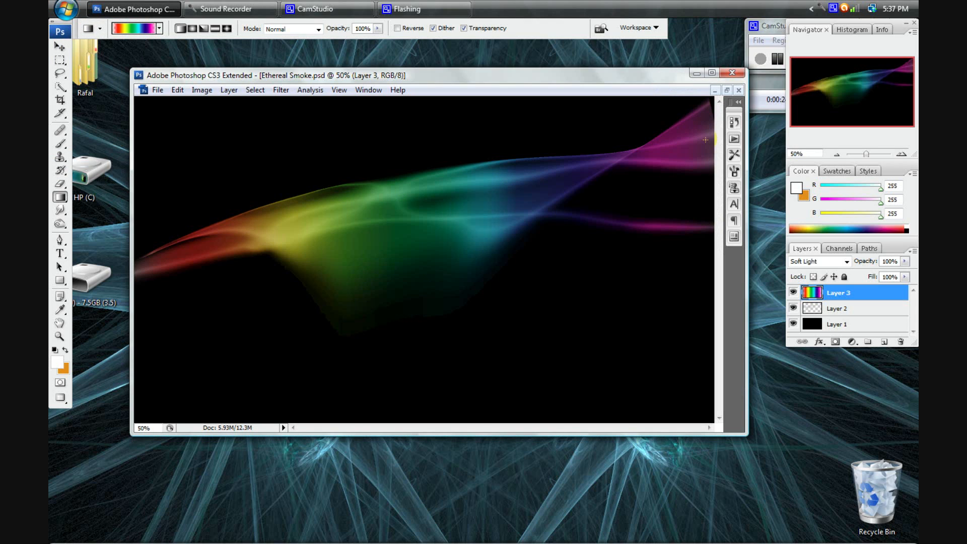
{"action": "mouse_move", "coordinate": [151, 286]}
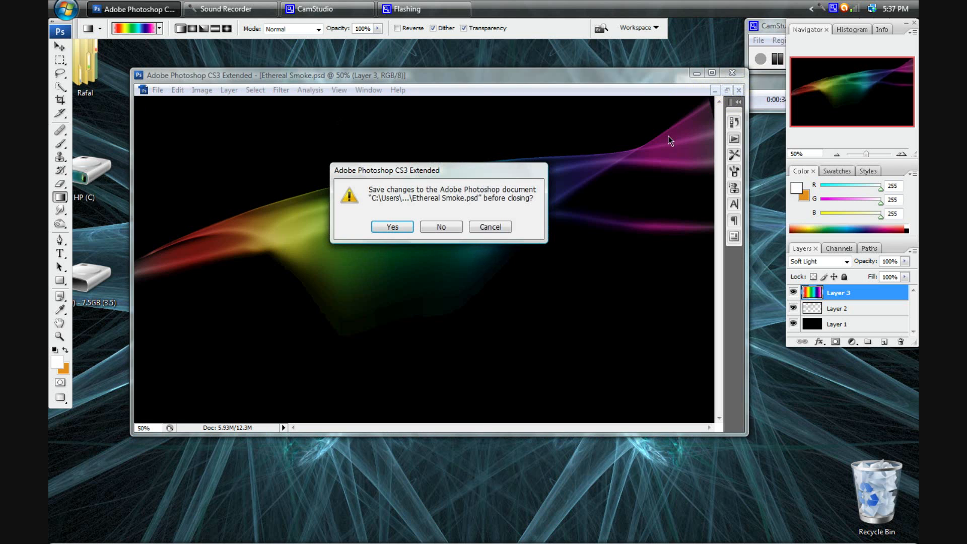
{"action": "left_click", "coordinate": [441, 227]}
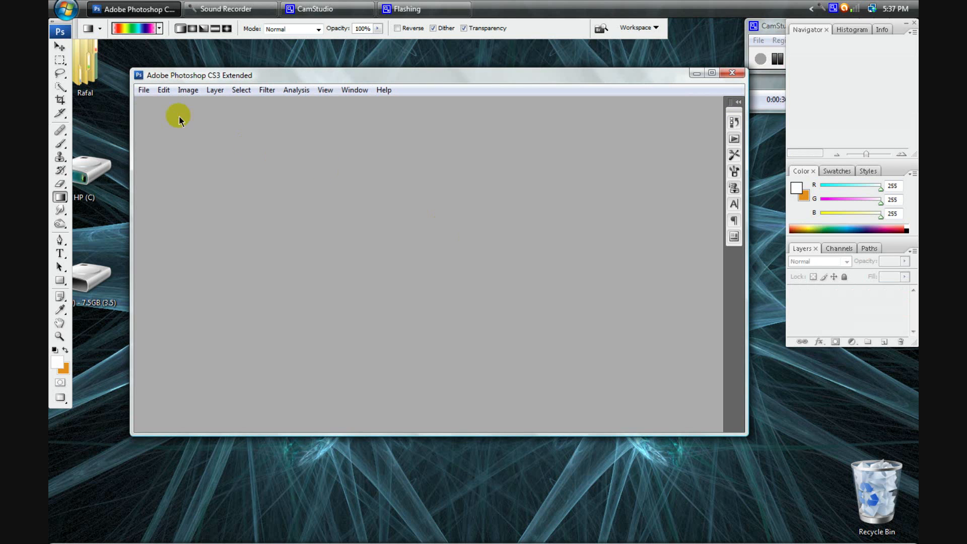
{"action": "left_click", "coordinate": [143, 90]}
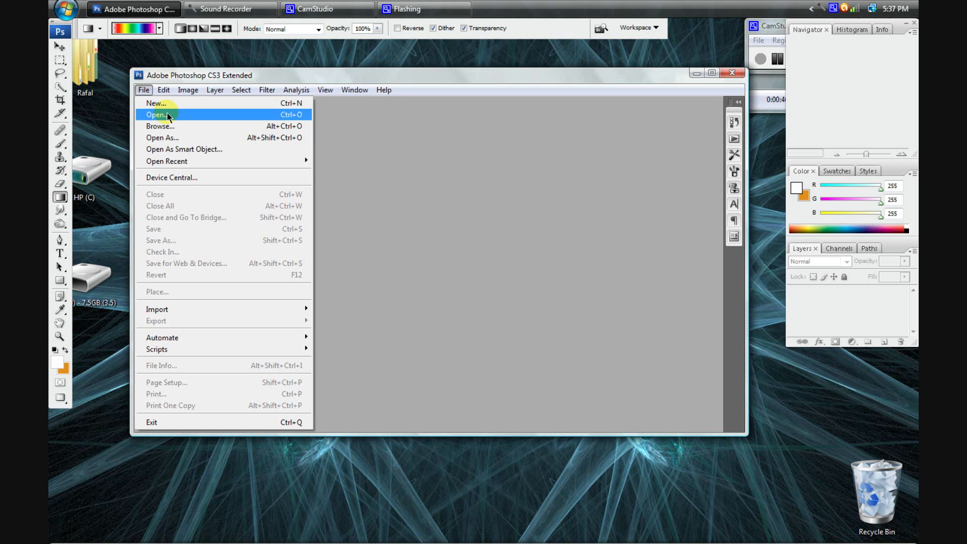
{"action": "mouse_move", "coordinate": [172, 115]}
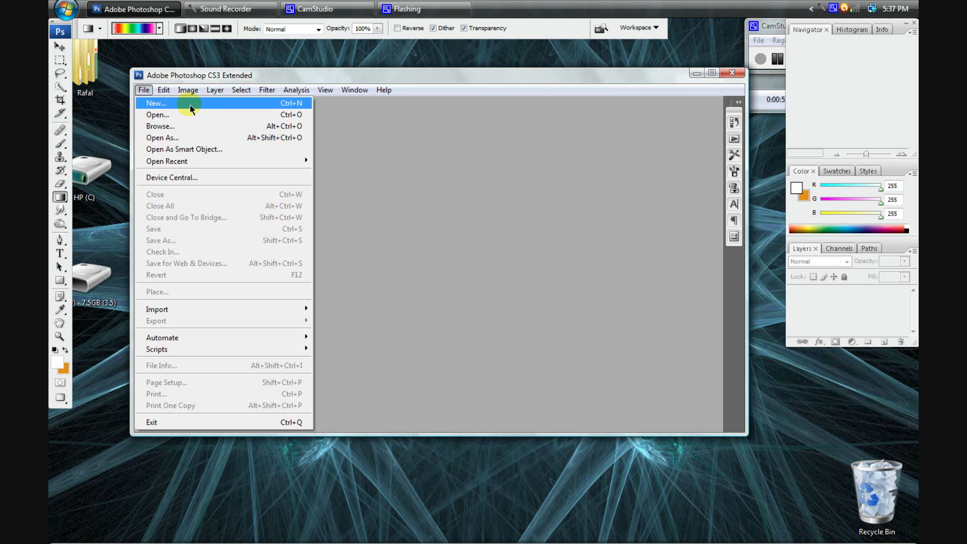
{"action": "mouse_move", "coordinate": [203, 107]}
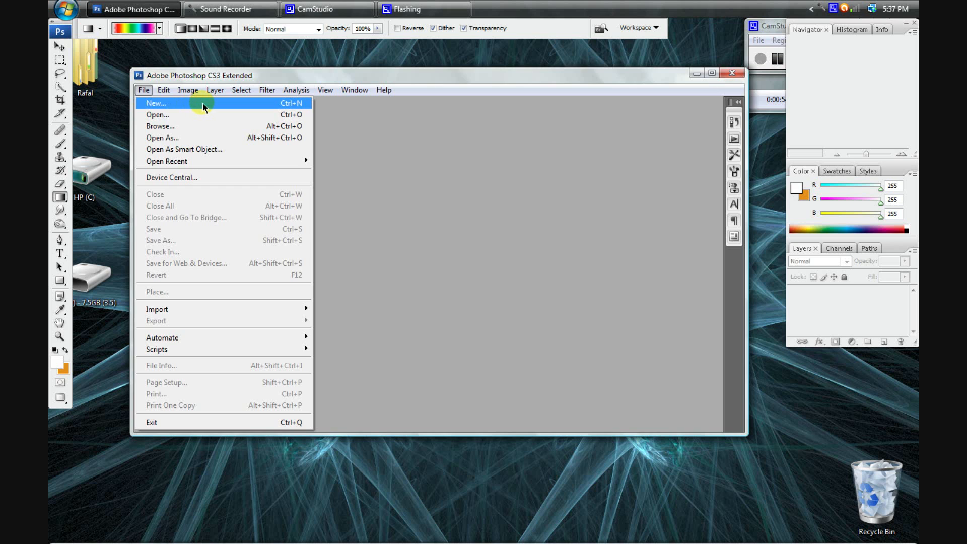
Step: Start a new document named 'Wisp of Smoke'
{"action": "left_click", "coordinate": [156, 102]}
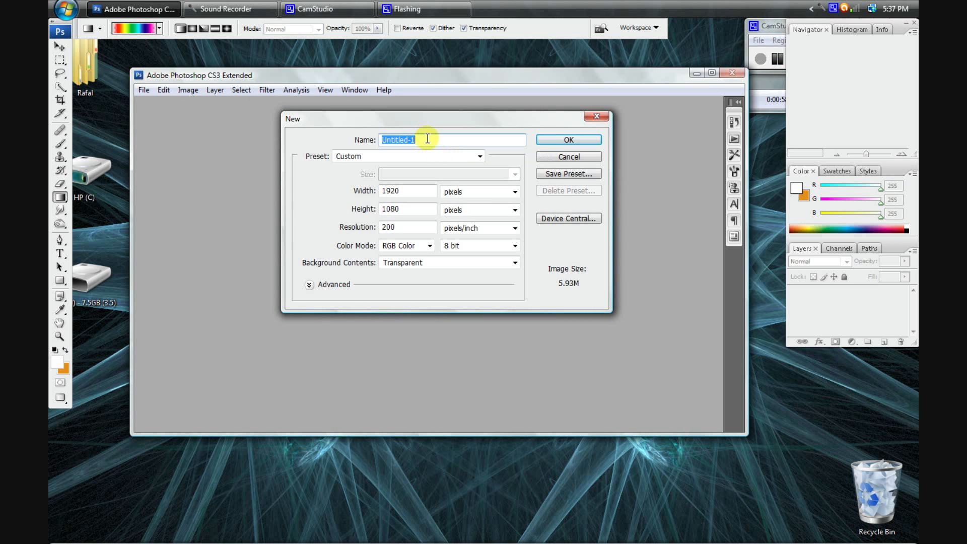
{"action": "type", "text": "Wisp of"}
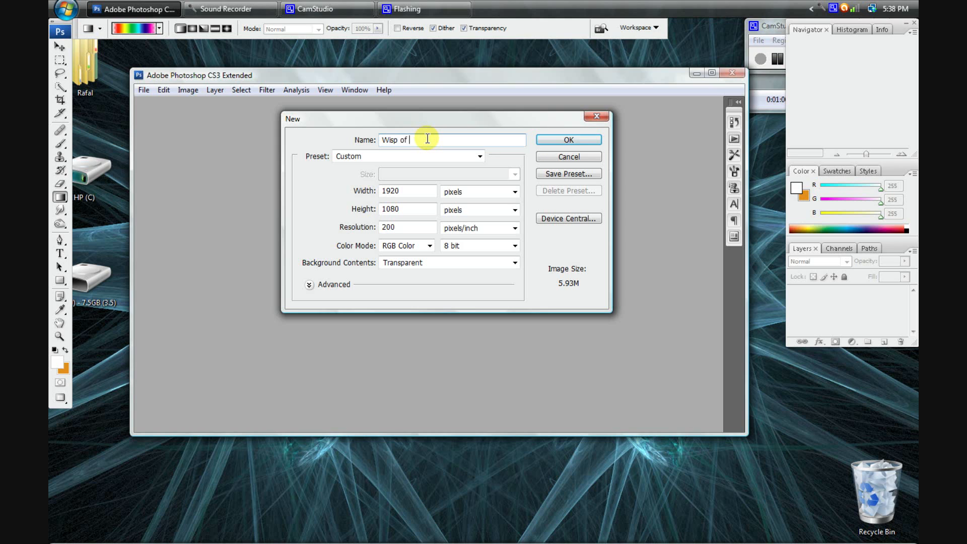
{"action": "key", "text": "backspace"}
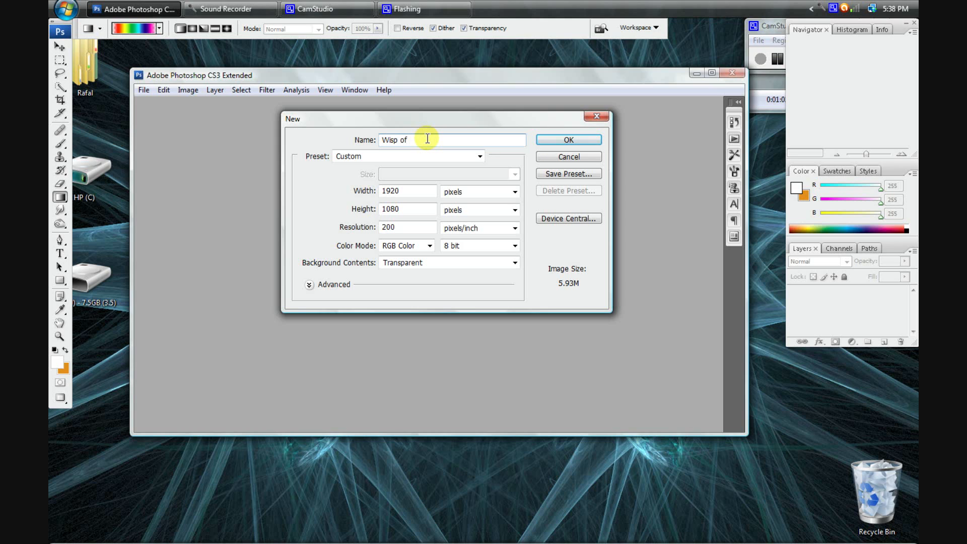
{"action": "type", "text": "Smoke"}
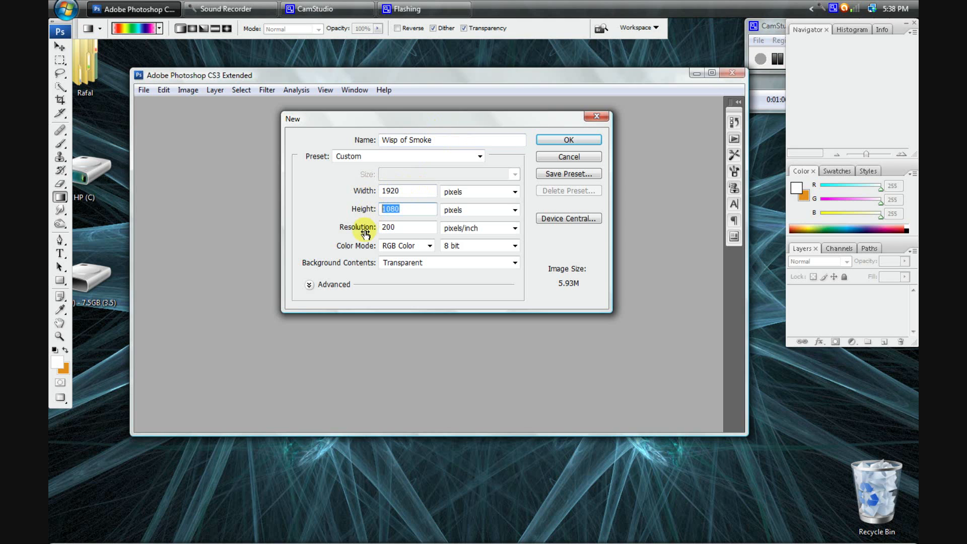
Step: Keep 1920×1080 at 200 ppi with RGB 8-bit depth and transparent background
{"action": "left_click", "coordinate": [409, 228]}
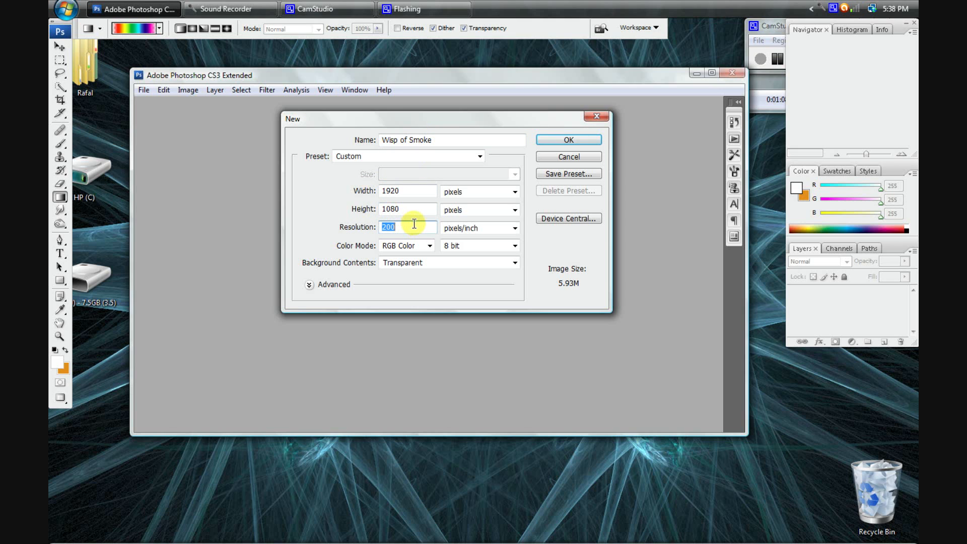
{"action": "mouse_move", "coordinate": [466, 247]}
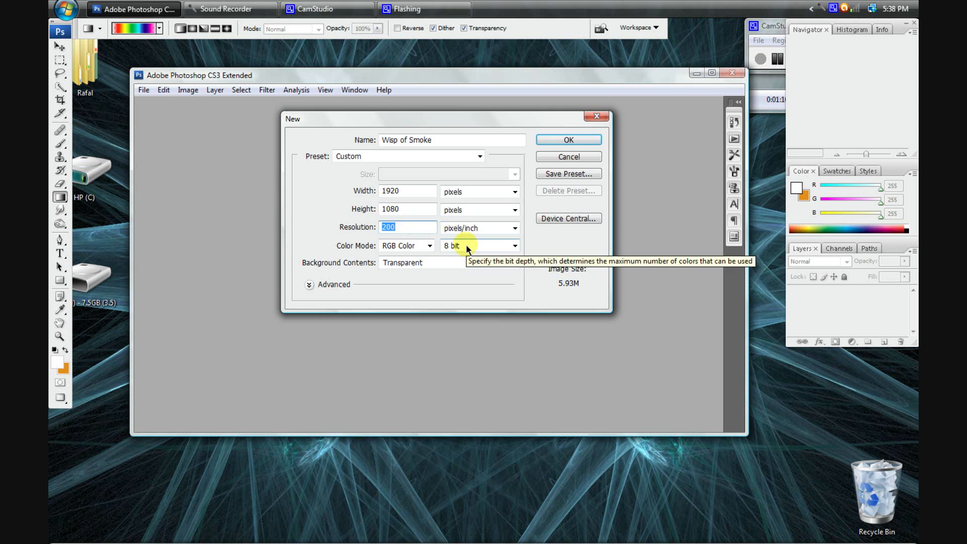
{"action": "left_click", "coordinate": [515, 246]}
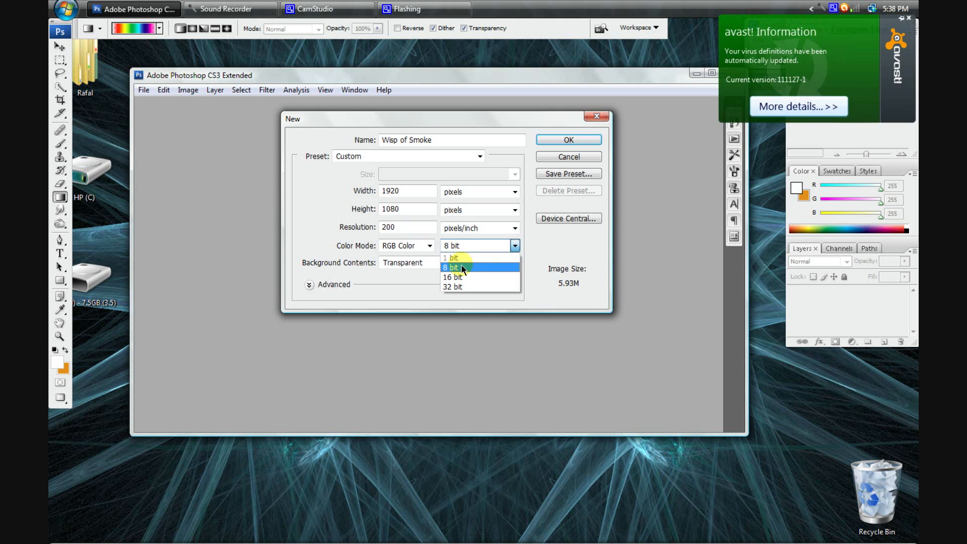
{"action": "left_click", "coordinate": [462, 267]}
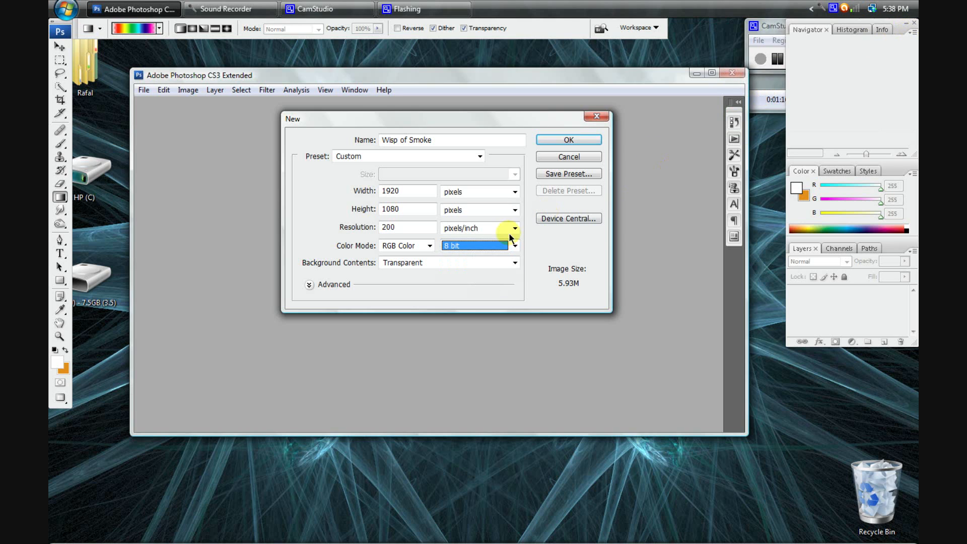
{"action": "left_click", "coordinate": [515, 245]}
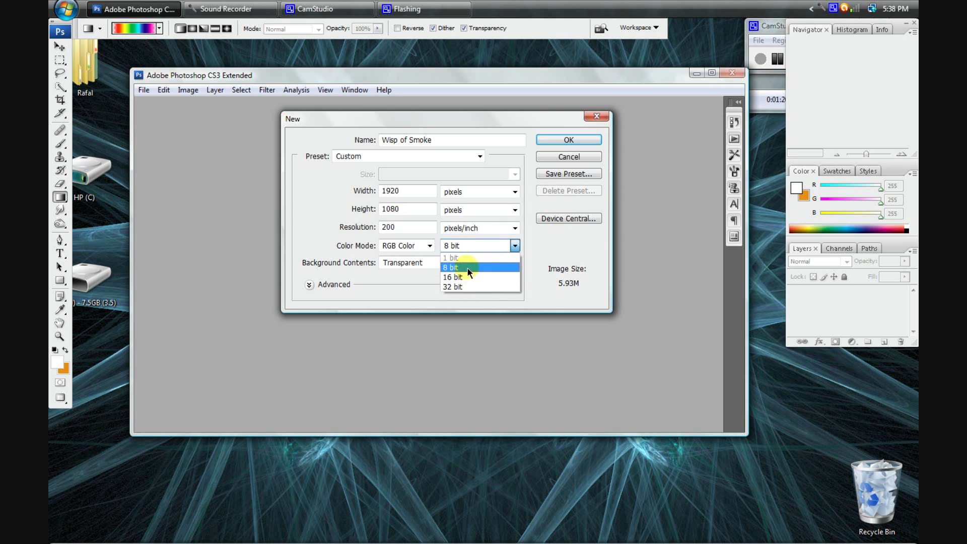
{"action": "left_click", "coordinate": [450, 267]}
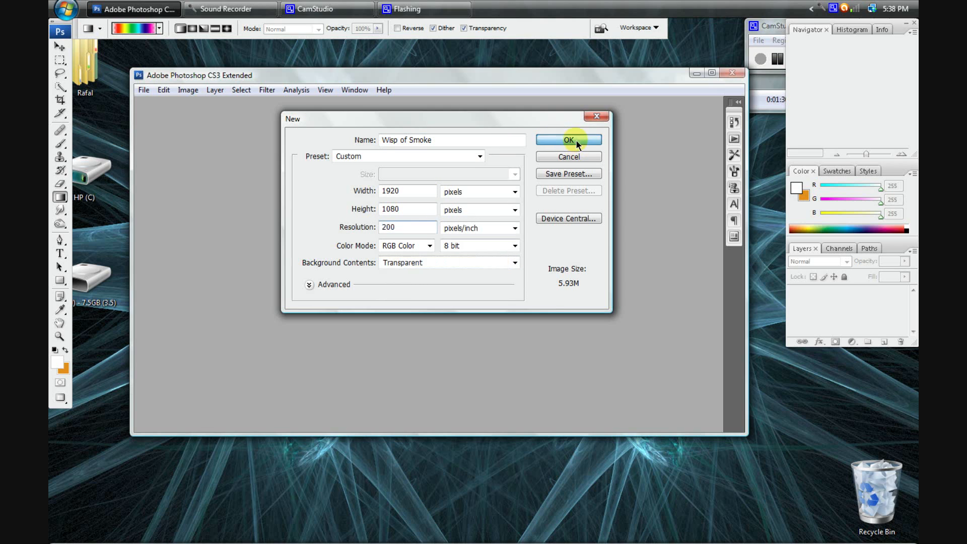
Step: Create the Wisp of Smoke canvas and zoom in on it
{"action": "left_click", "coordinate": [567, 140]}
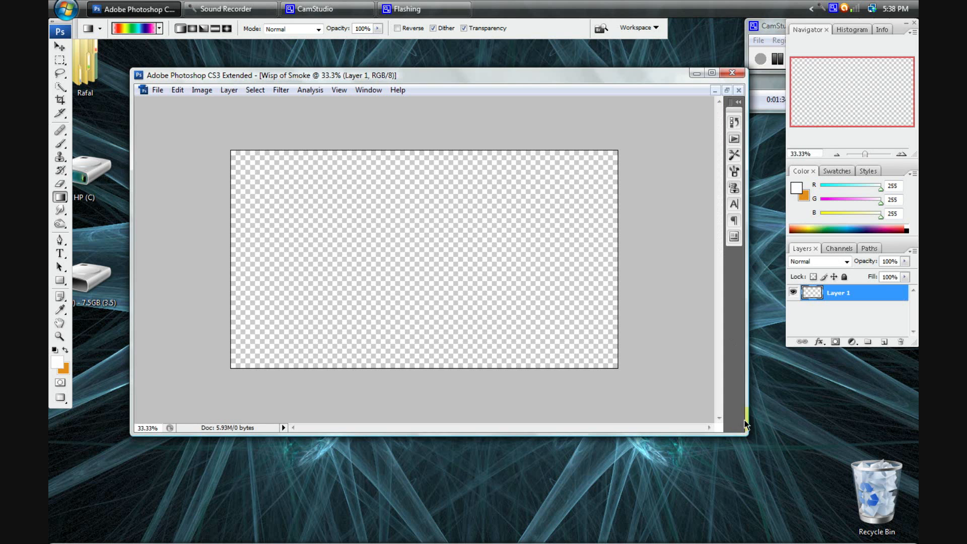
{"action": "left_click", "coordinate": [339, 90]}
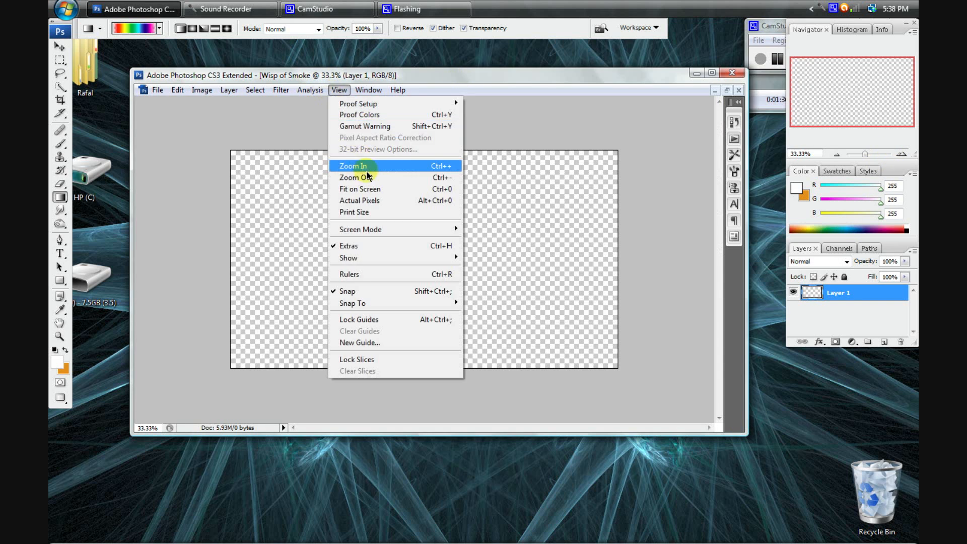
{"action": "left_click", "coordinate": [352, 166]}
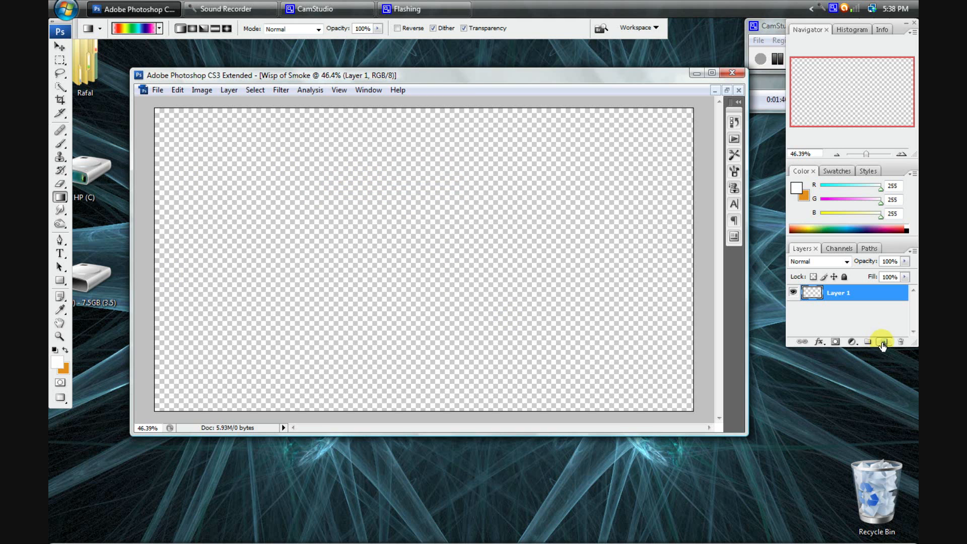
Step: Add empty layers, fill Layer 1 solid black, and make Layer 2 active
{"action": "left_click", "coordinate": [883, 341]}
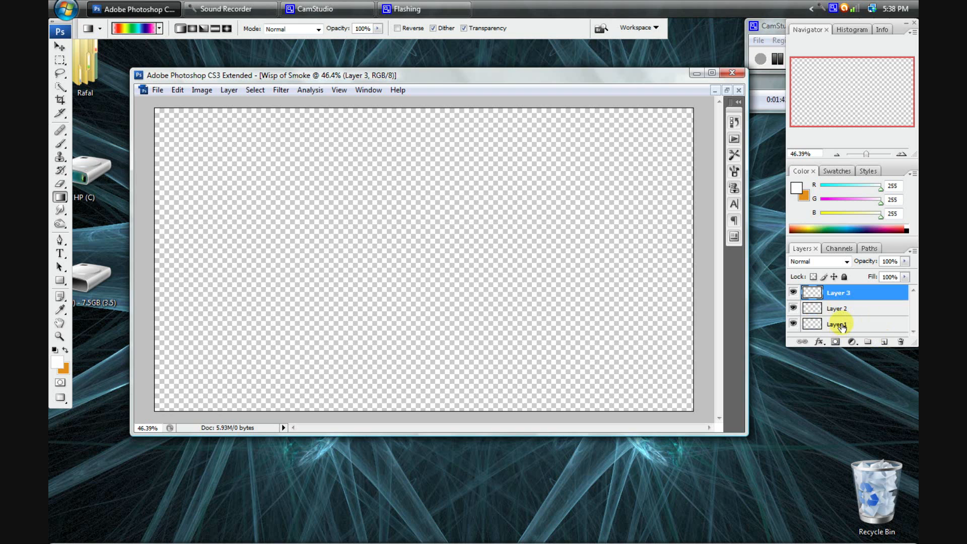
{"action": "left_click", "coordinate": [840, 323]}
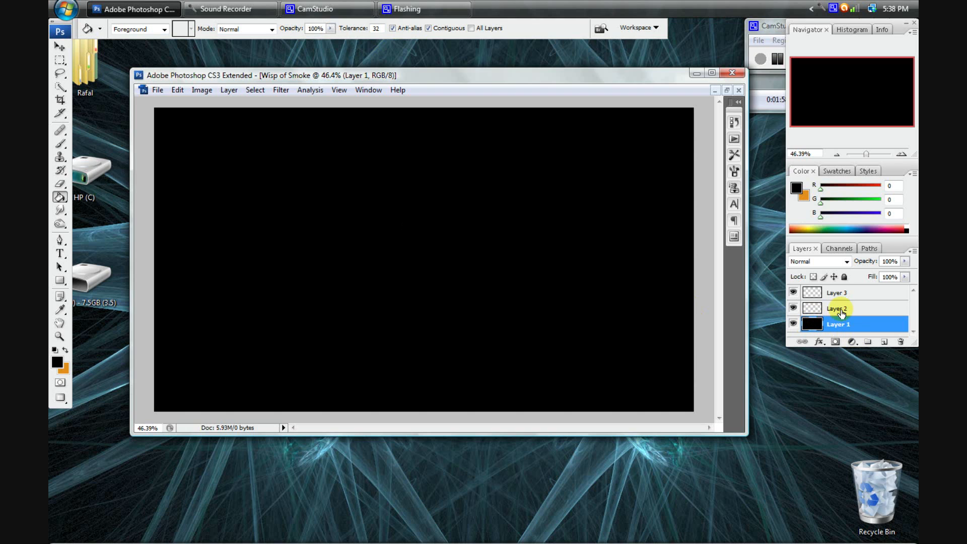
{"action": "left_click", "coordinate": [838, 308]}
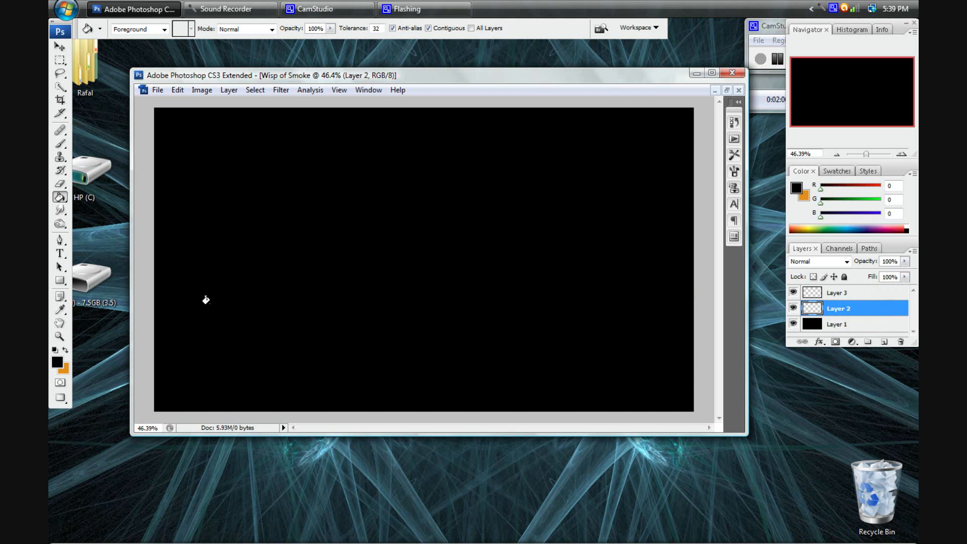
{"action": "left_click", "coordinate": [59, 137]}
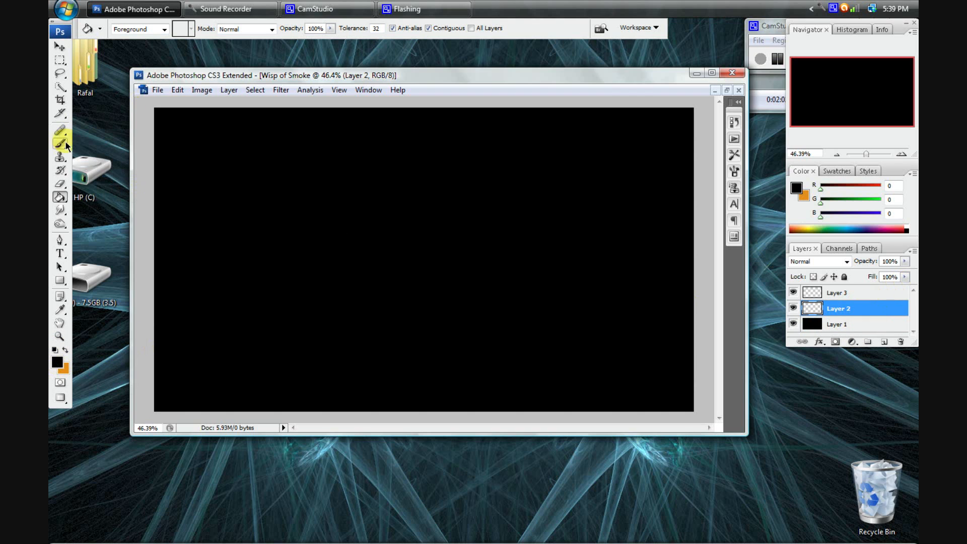
Step: Switch to the Brush and shrink its diameter from 401 to about 143 px
{"action": "left_click", "coordinate": [59, 143]}
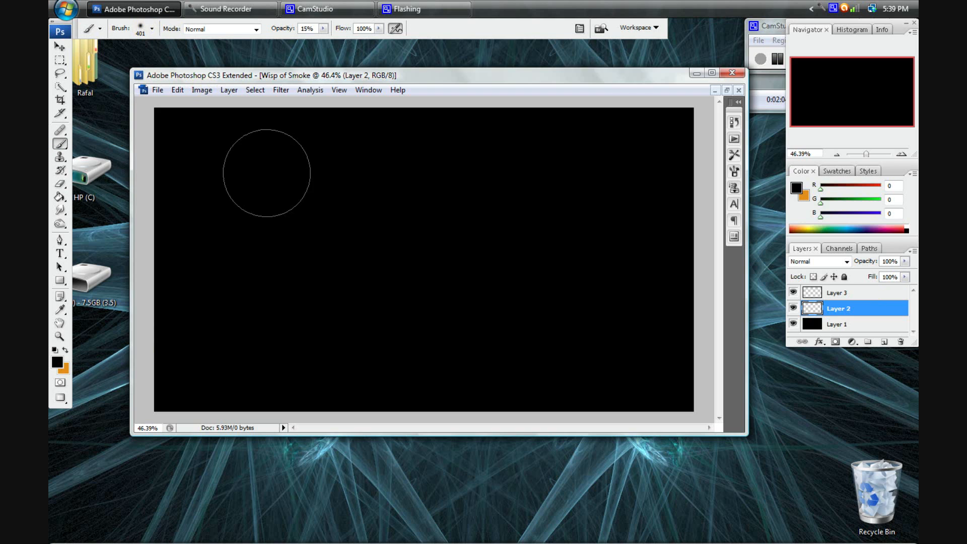
{"action": "left_click", "coordinate": [152, 29]}
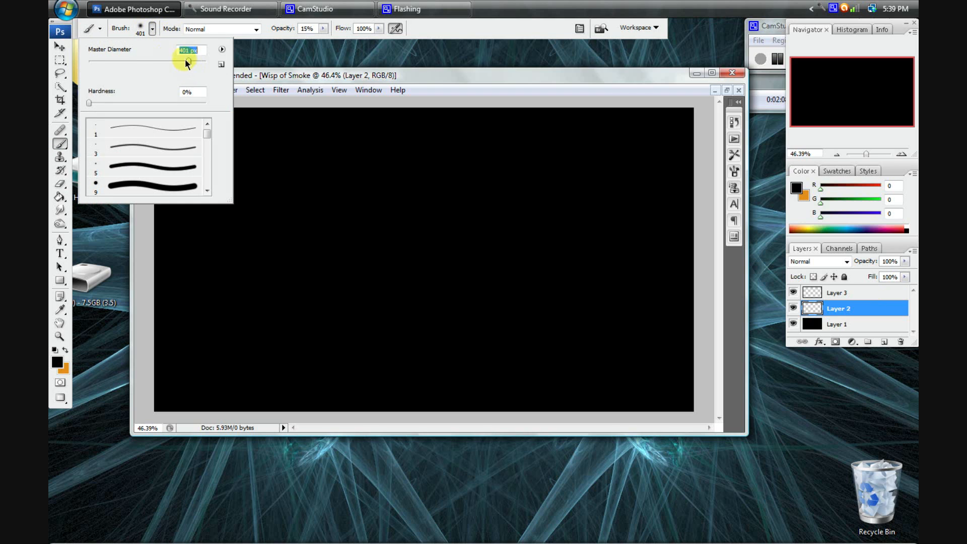
{"action": "left_click_drag", "start_coordinate": [189, 61], "coordinate": [176, 61]}
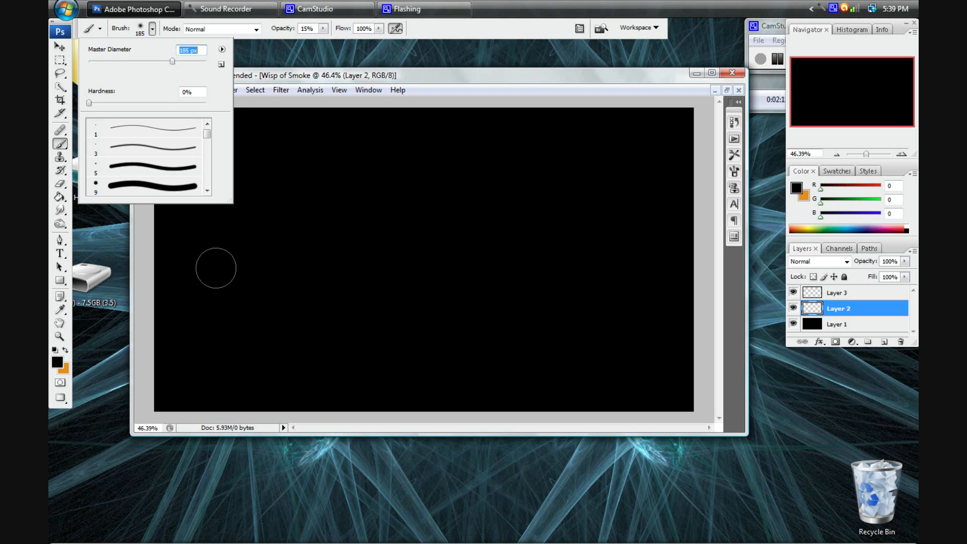
{"action": "left_click_drag", "start_coordinate": [171, 62], "coordinate": [164, 61]}
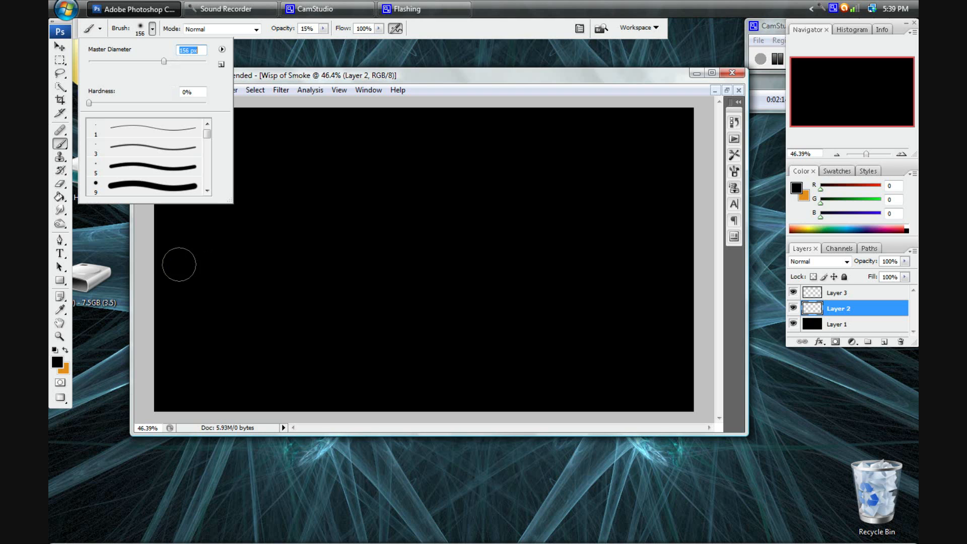
{"action": "left_click_drag", "start_coordinate": [163, 61], "coordinate": [161, 61]}
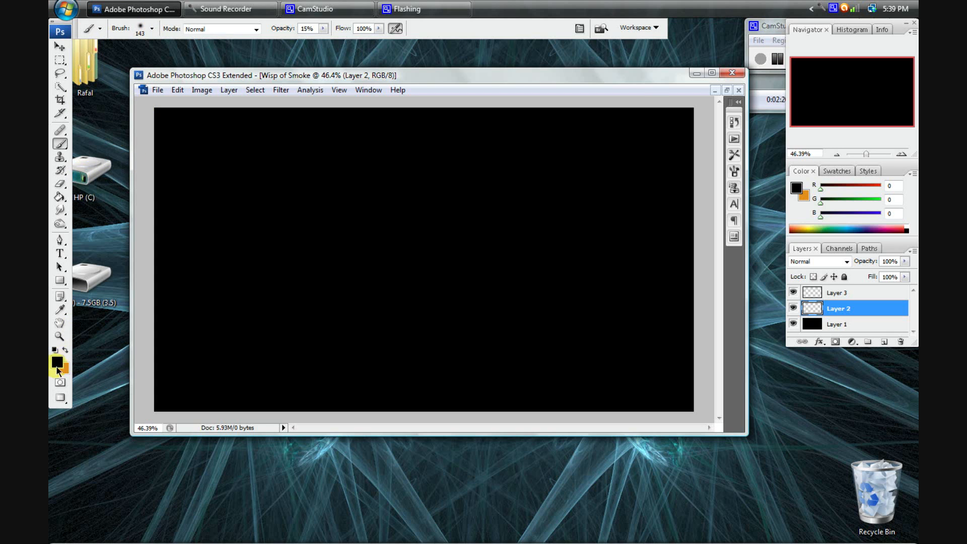
Step: Confirm white as paint colour and raise brush opacity to 50%
{"action": "left_click", "coordinate": [56, 364]}
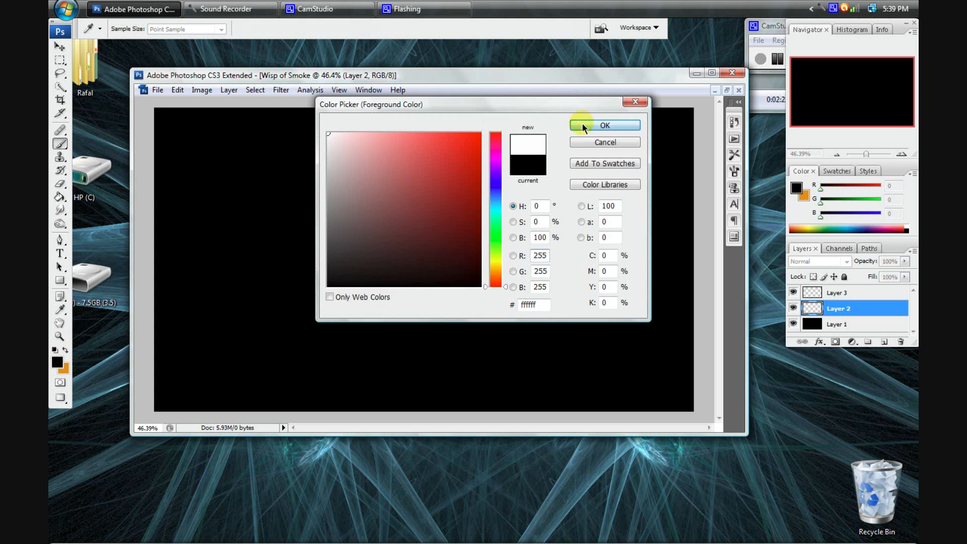
{"action": "left_click", "coordinate": [603, 125]}
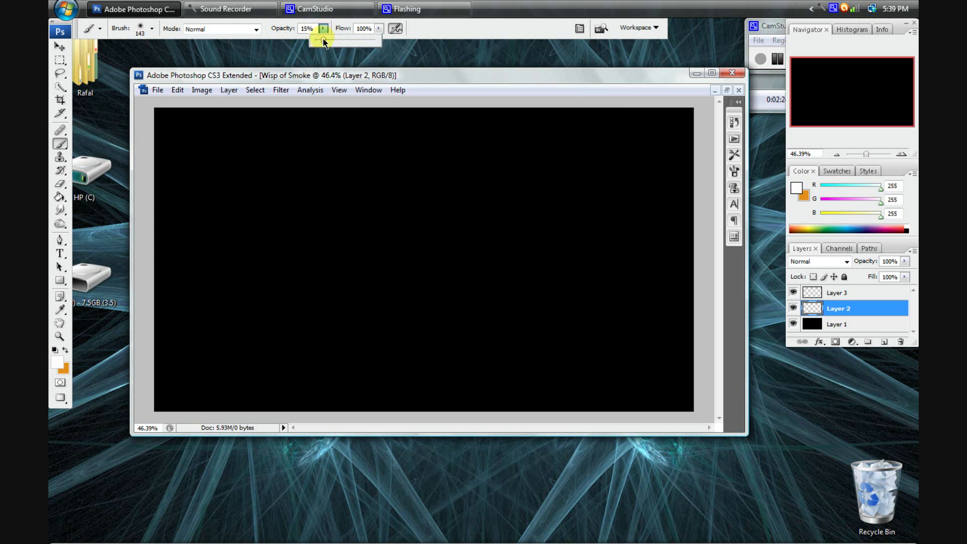
{"action": "left_click_drag", "start_coordinate": [323, 40], "coordinate": [337, 41]}
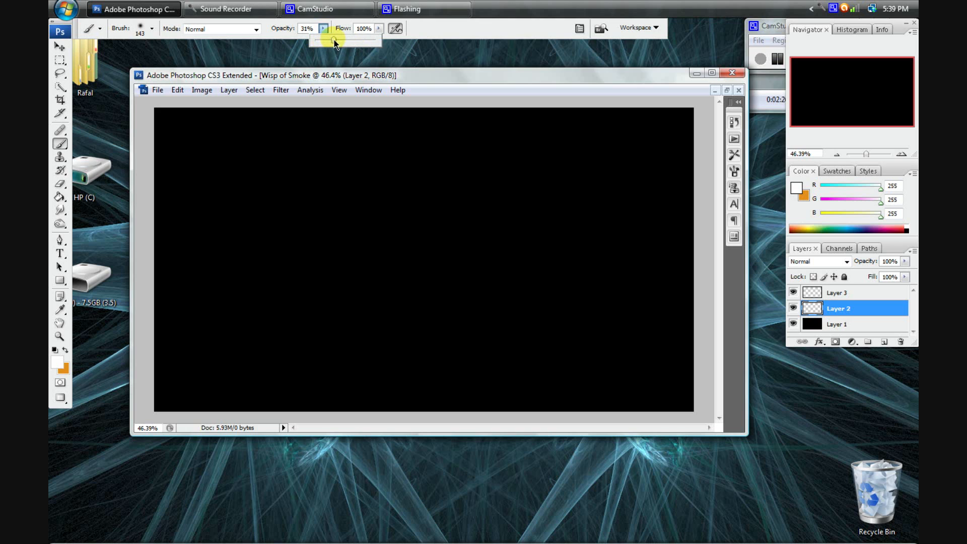
{"action": "left_click_drag", "start_coordinate": [333, 40], "coordinate": [344, 41]}
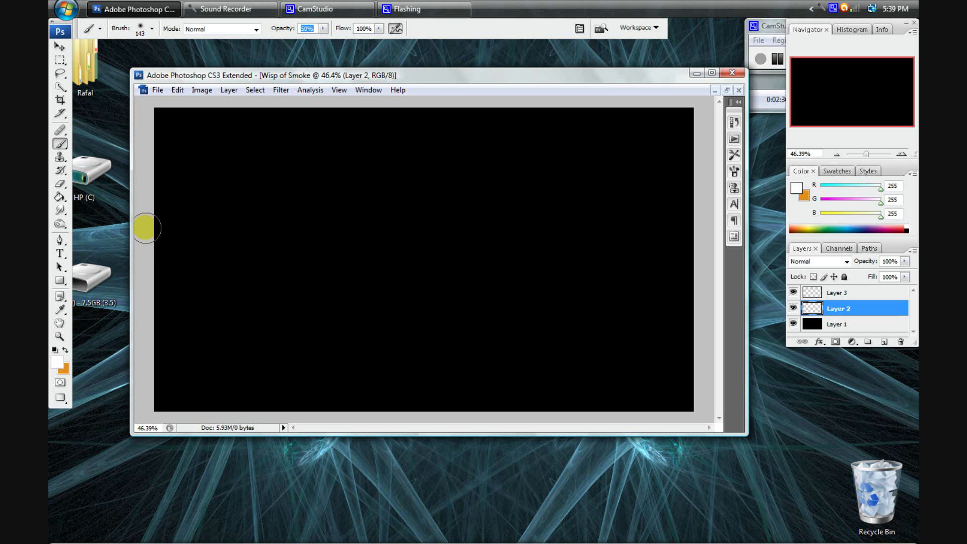
Step: Paint several soft wavy white strokes crossing the black canvas on Layer 2
{"action": "left_click_drag", "start_coordinate": [146, 229], "coordinate": [712, 187]}
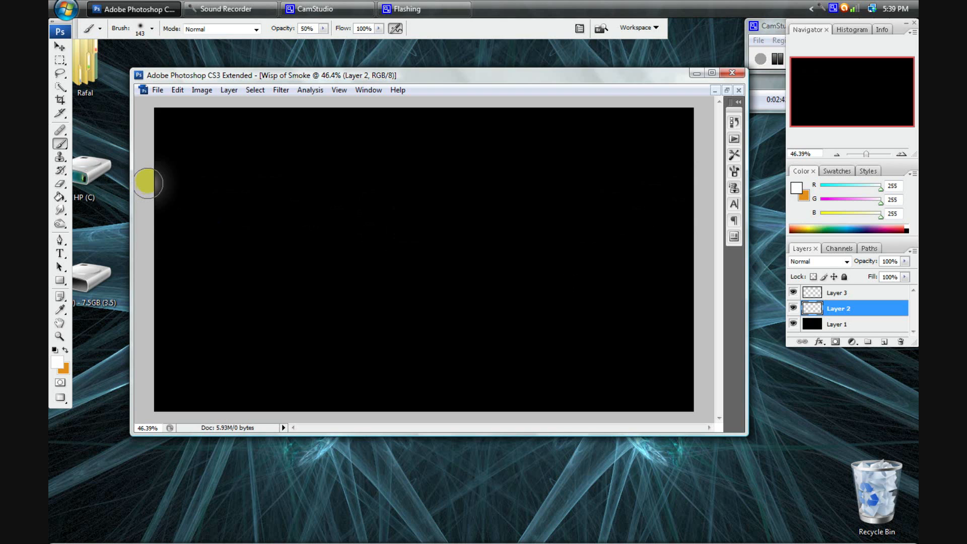
{"action": "left_click_drag", "start_coordinate": [148, 182], "coordinate": [692, 240]}
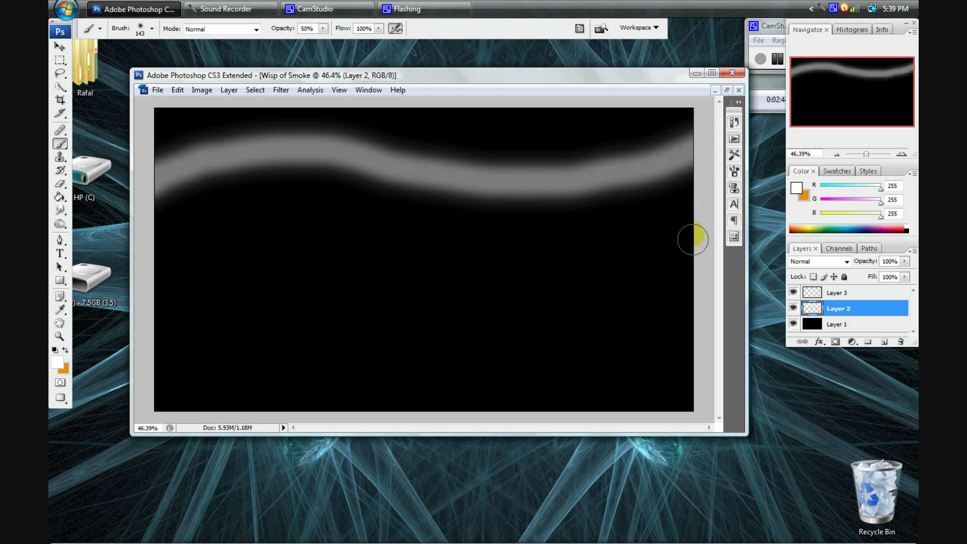
{"action": "left_click_drag", "start_coordinate": [693, 240], "coordinate": [134, 307]}
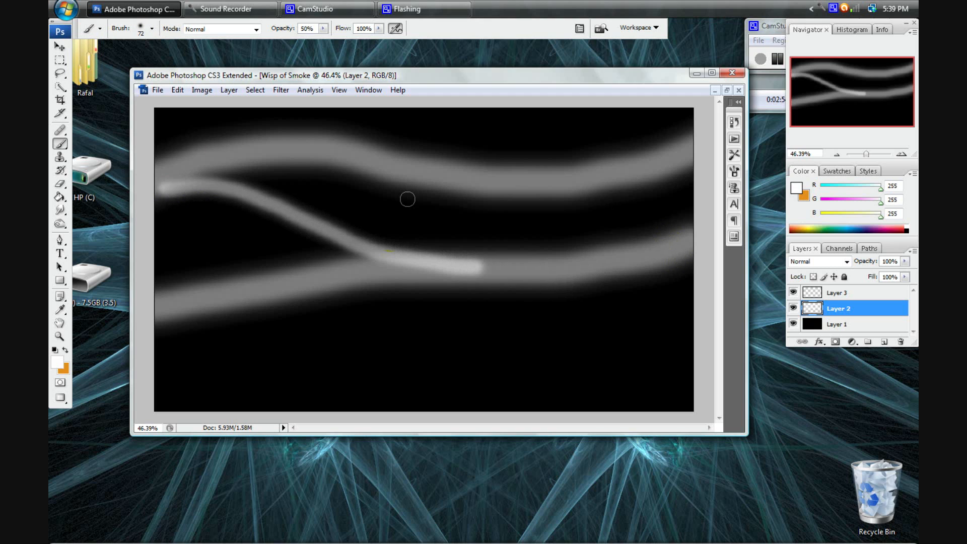
{"action": "left_click_drag", "start_coordinate": [259, 317], "coordinate": [682, 270]}
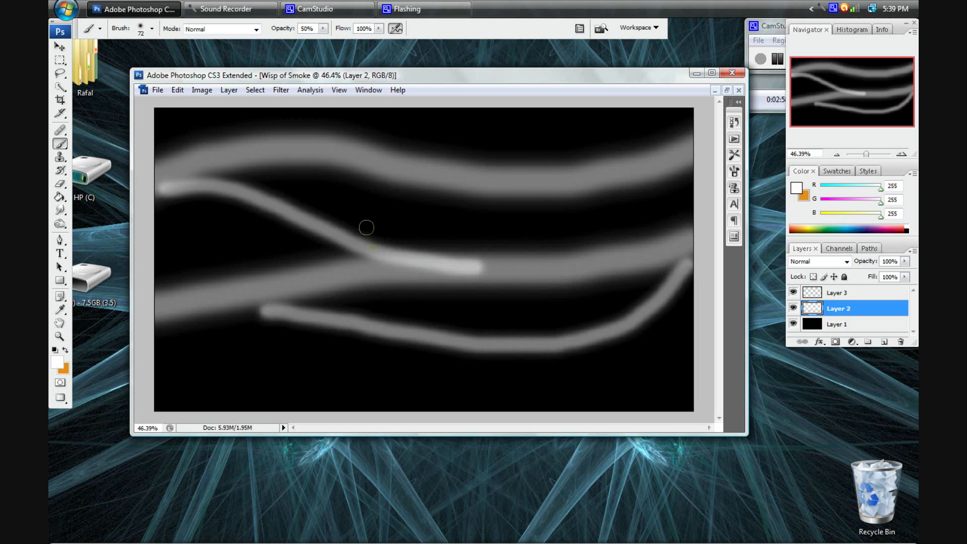
{"action": "left_click_drag", "start_coordinate": [366, 228], "coordinate": [672, 152]}
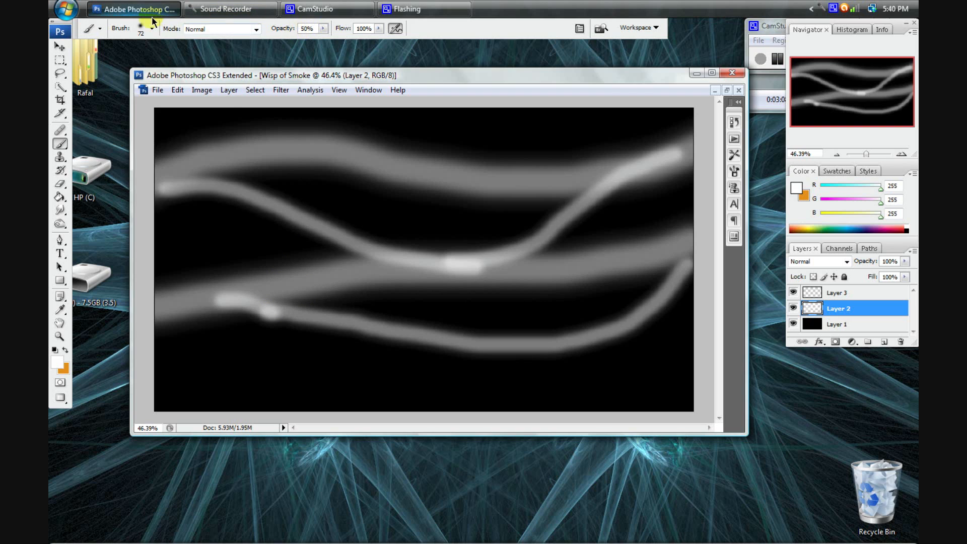
Step: Enlarge the brush to about 390 px then settle around 267 px for a broad haze
{"action": "left_click", "coordinate": [152, 29]}
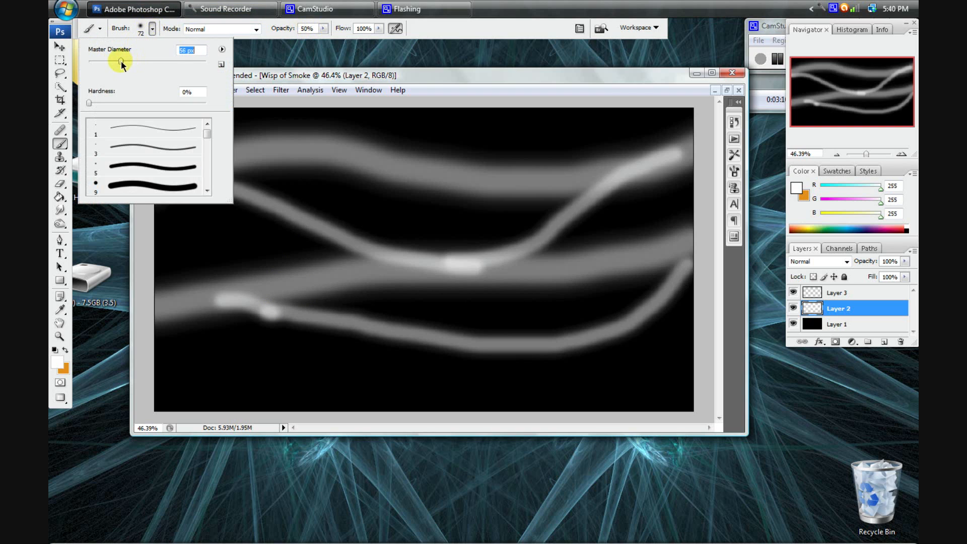
{"action": "left_click_drag", "start_coordinate": [122, 63], "coordinate": [177, 62]}
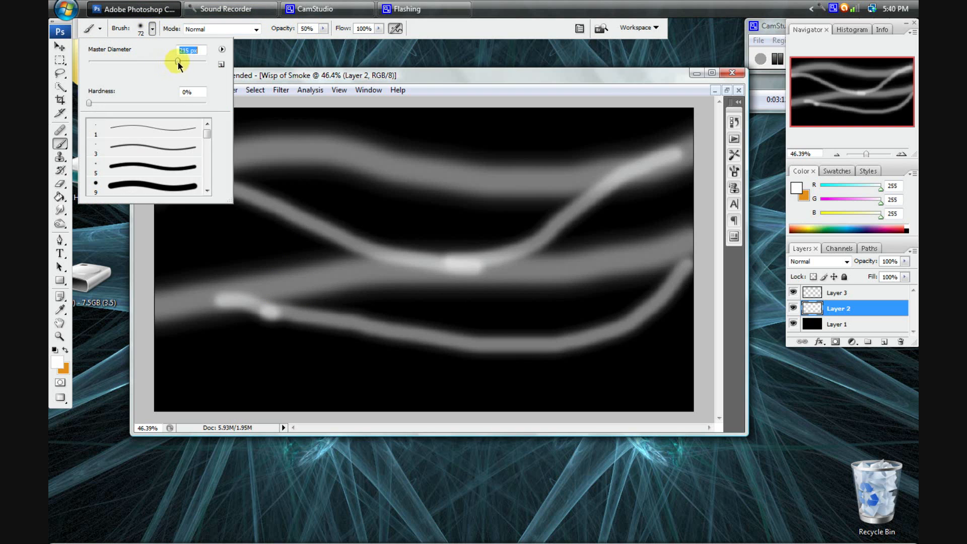
{"action": "left_click_drag", "start_coordinate": [177, 62], "coordinate": [188, 61]}
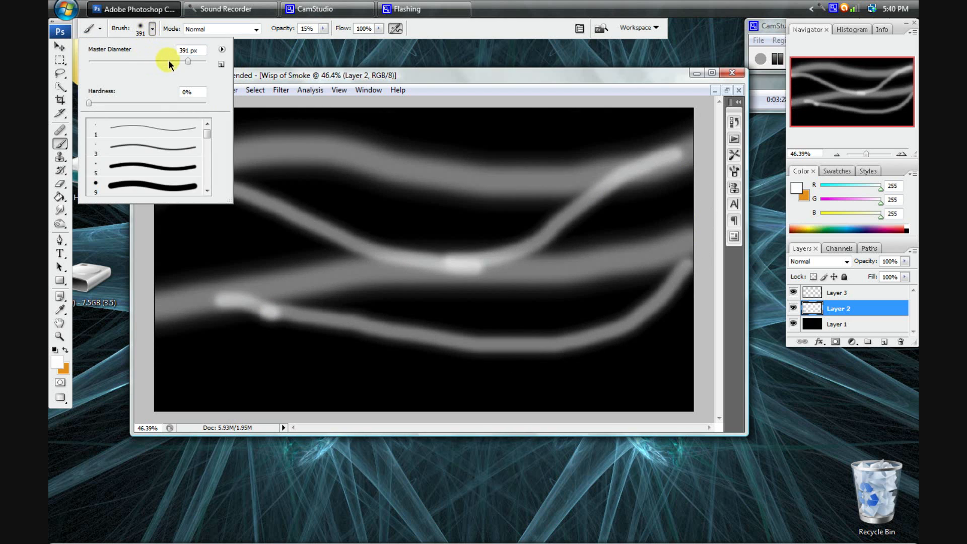
{"action": "left_click_drag", "start_coordinate": [189, 62], "coordinate": [180, 61]}
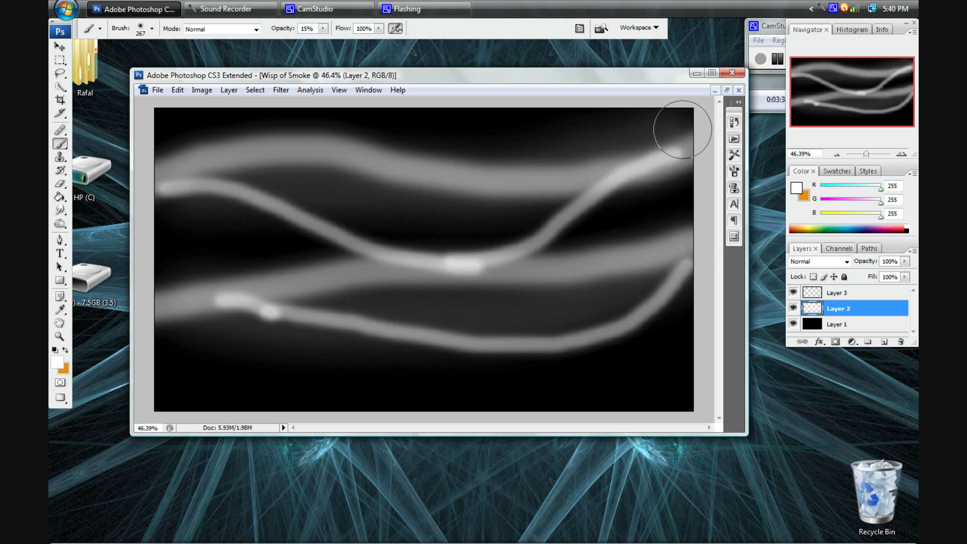
{"action": "mouse_move", "coordinate": [607, 134]}
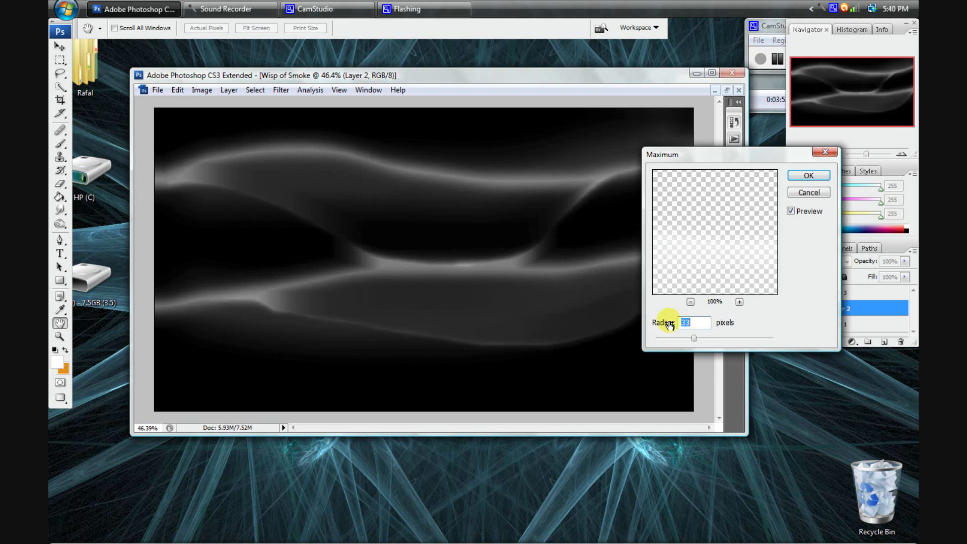
Step: Apply the Maximum filter with a 26 pixel radius to spread the strokes into sheets
{"action": "type", "text": "26"}
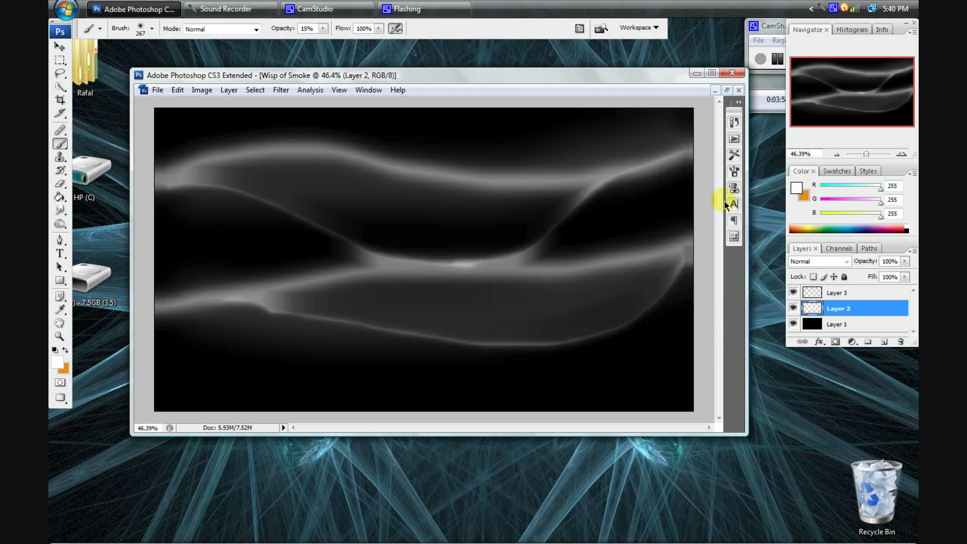
{"action": "left_click", "coordinate": [435, 265]}
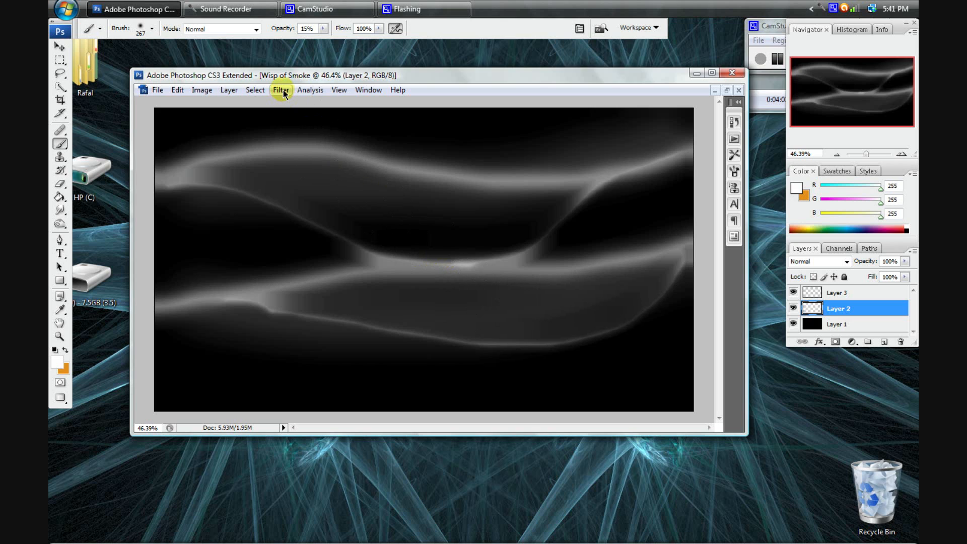
Step: Apply a Twirl distortion of about 50 degrees to swirl the smoke sheets
{"action": "left_click", "coordinate": [281, 90]}
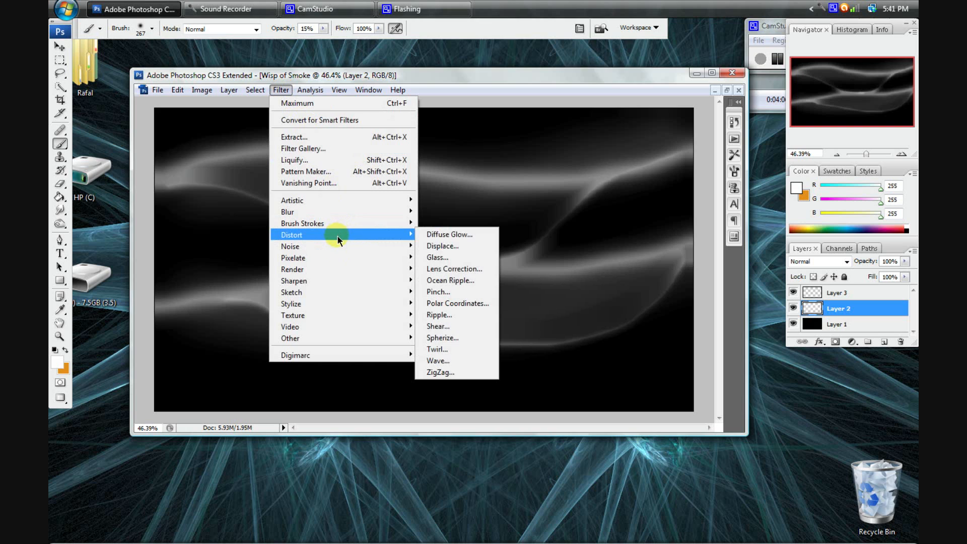
{"action": "mouse_move", "coordinate": [449, 233]}
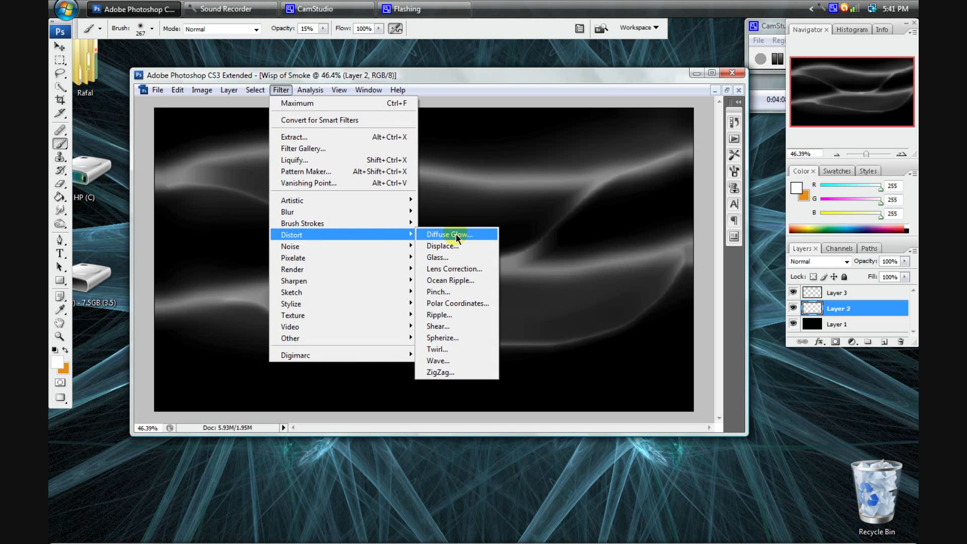
{"action": "mouse_move", "coordinate": [457, 350]}
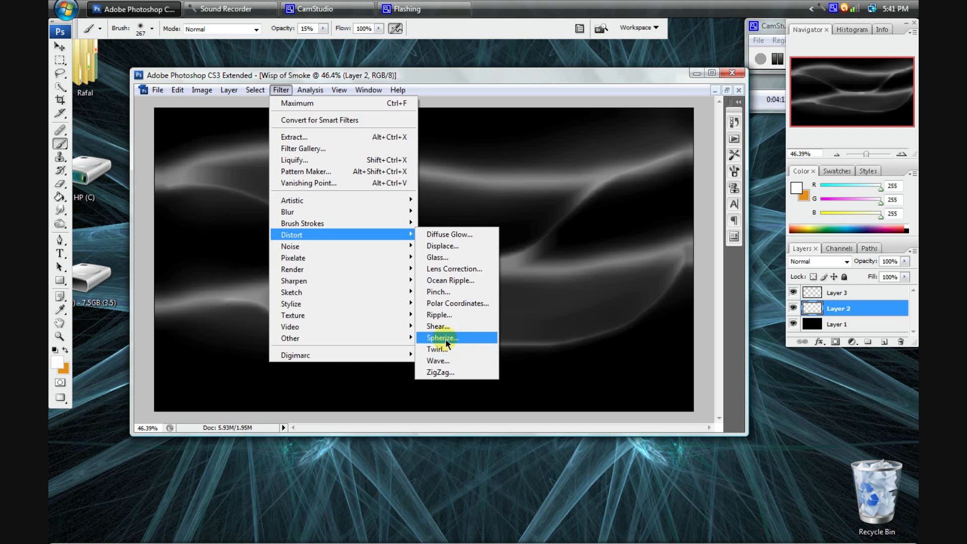
{"action": "left_click", "coordinate": [438, 315]}
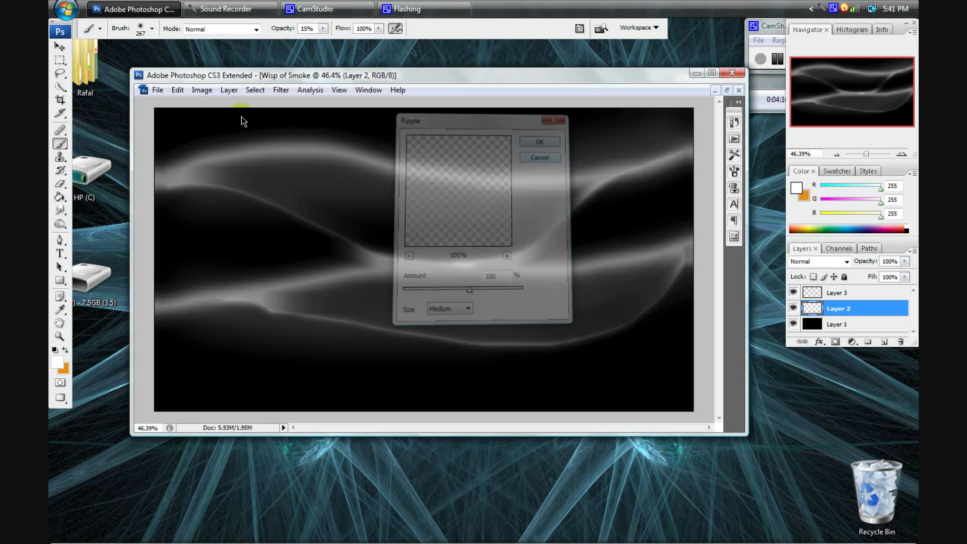
{"action": "left_click", "coordinate": [282, 90]}
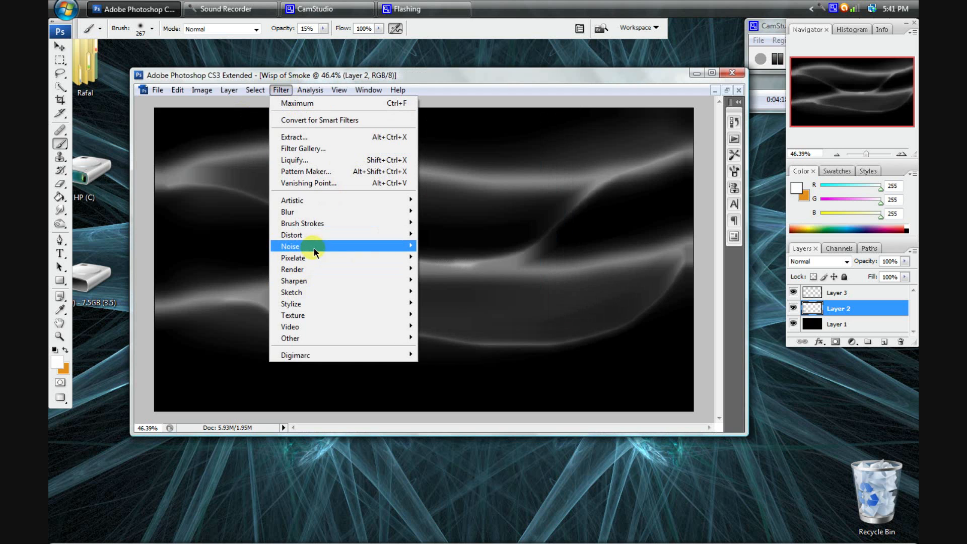
{"action": "mouse_move", "coordinate": [292, 235]}
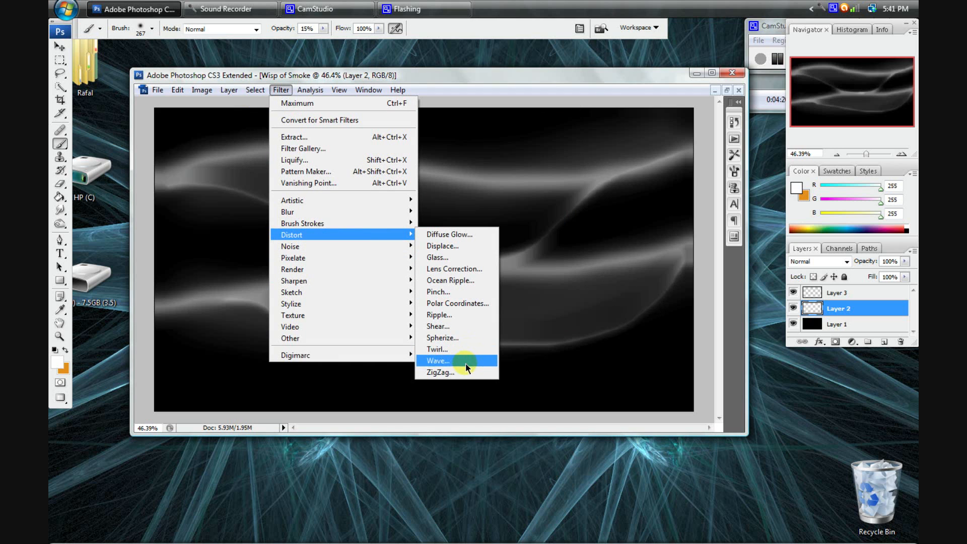
{"action": "mouse_move", "coordinate": [449, 319]}
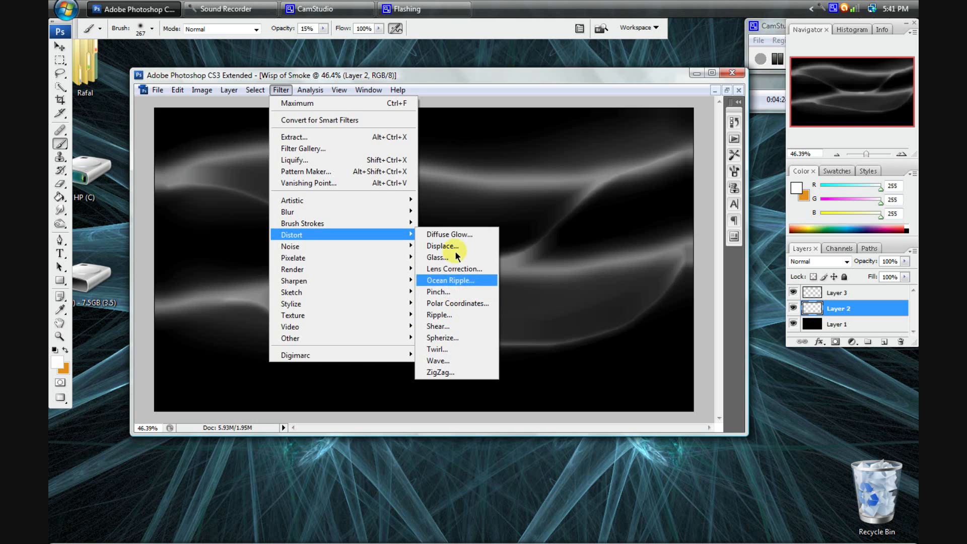
{"action": "mouse_move", "coordinate": [442, 245]}
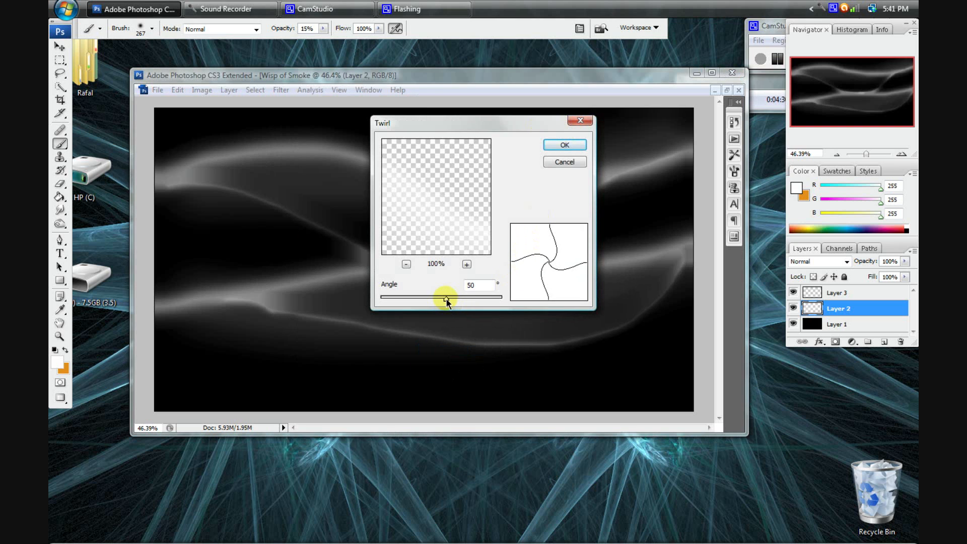
{"action": "left_click_drag", "start_coordinate": [450, 298], "coordinate": [446, 298]}
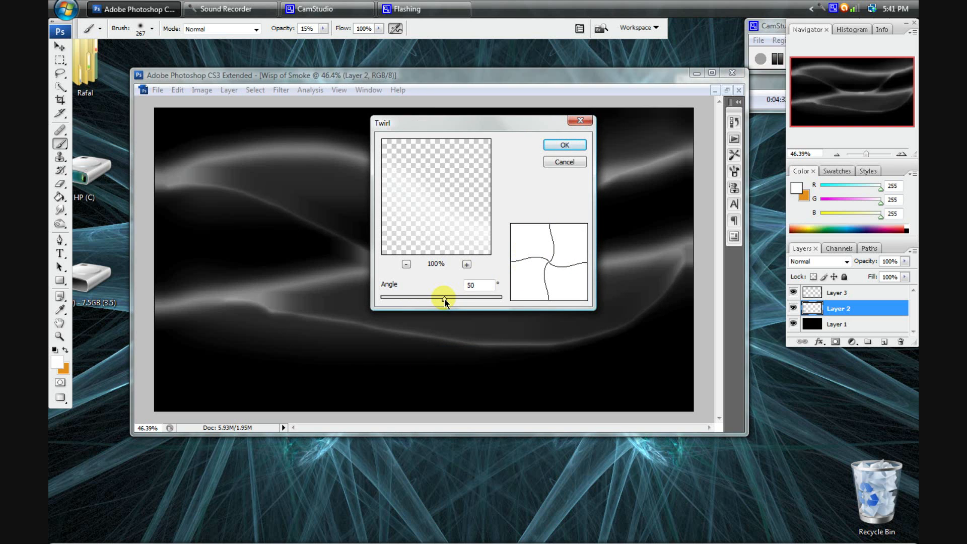
{"action": "left_click", "coordinate": [562, 144]}
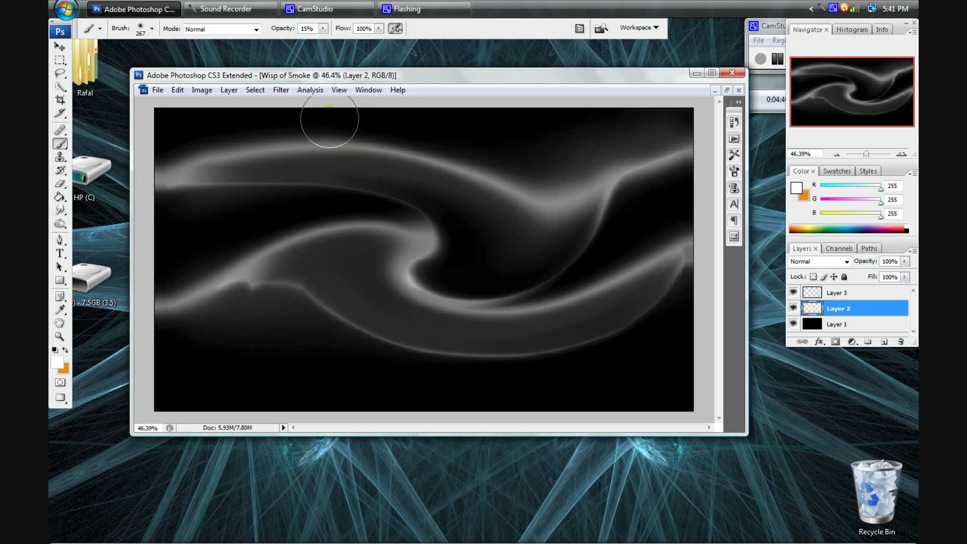
Step: Apply a ZigZag distortion with the Around center style to the swirl
{"action": "left_click", "coordinate": [281, 89]}
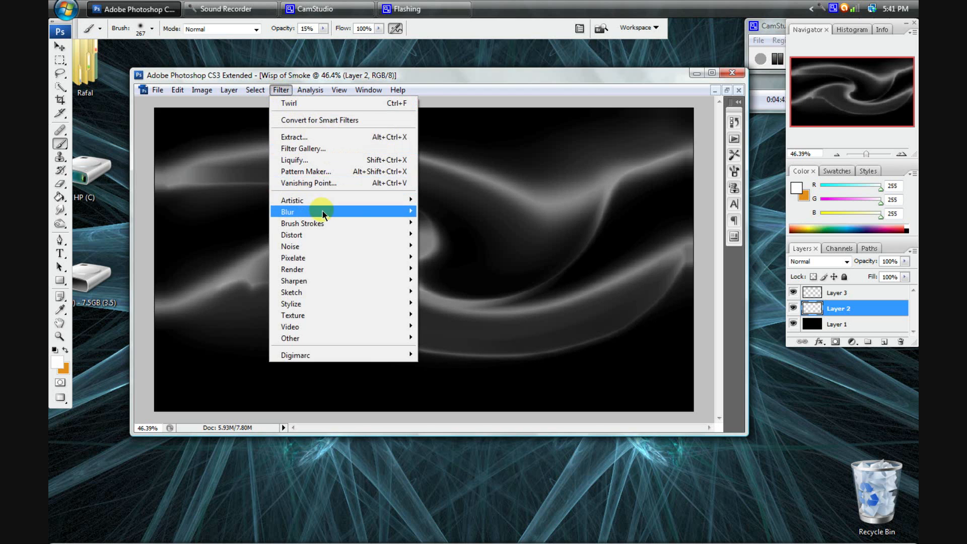
{"action": "mouse_move", "coordinate": [346, 246]}
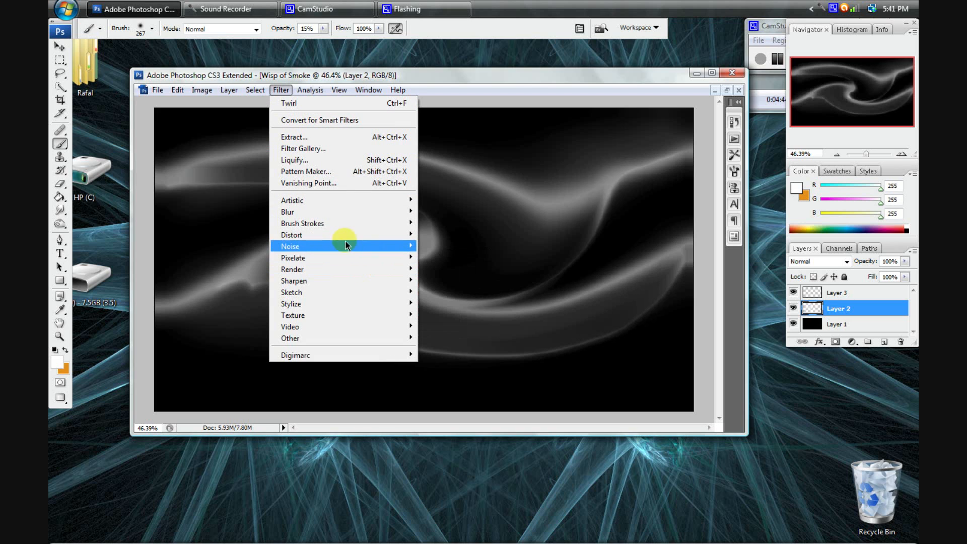
{"action": "left_click", "coordinate": [291, 235]}
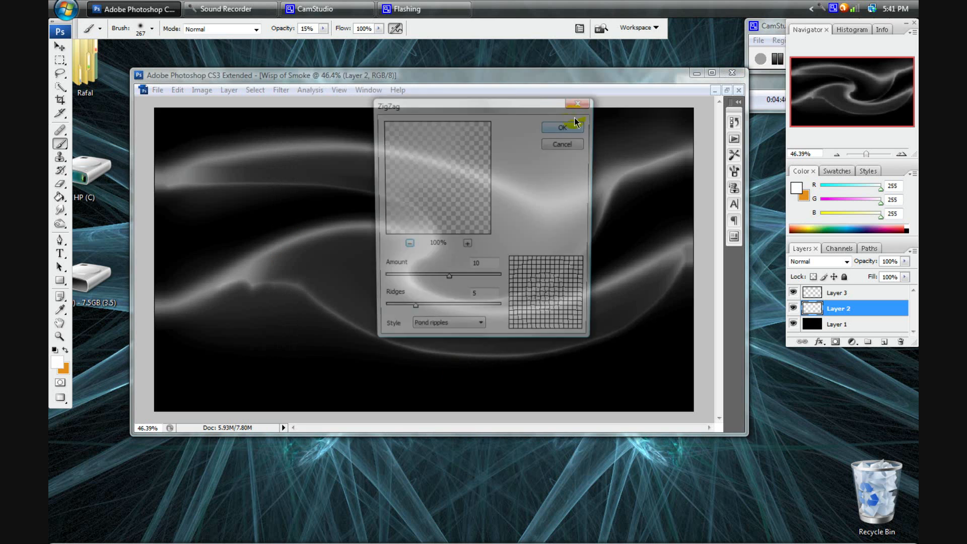
{"action": "left_click", "coordinate": [445, 330]}
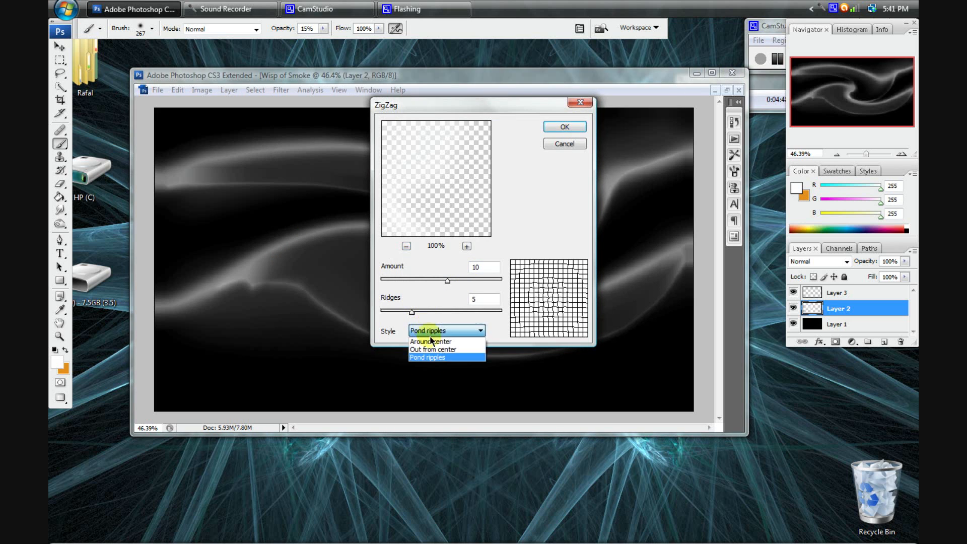
{"action": "left_click", "coordinate": [432, 349]}
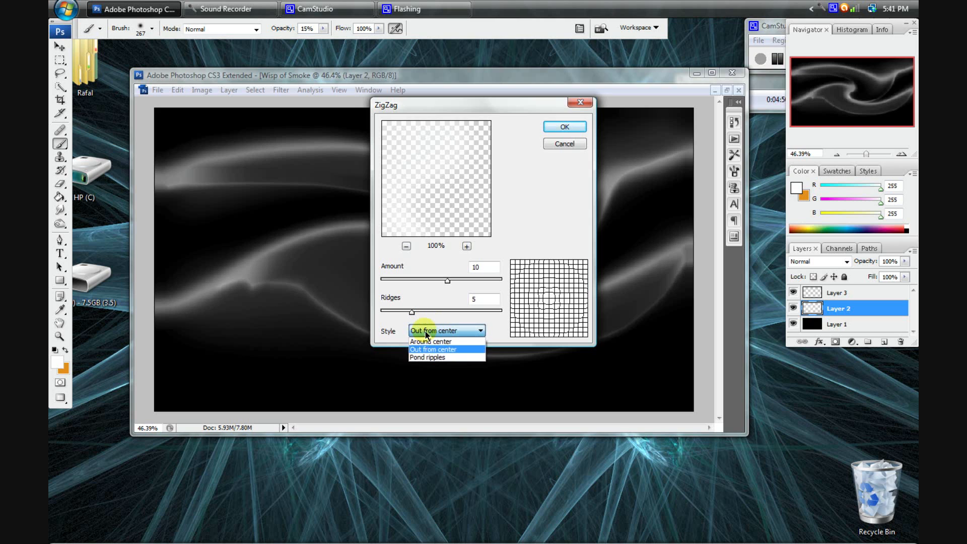
{"action": "left_click", "coordinate": [431, 342]}
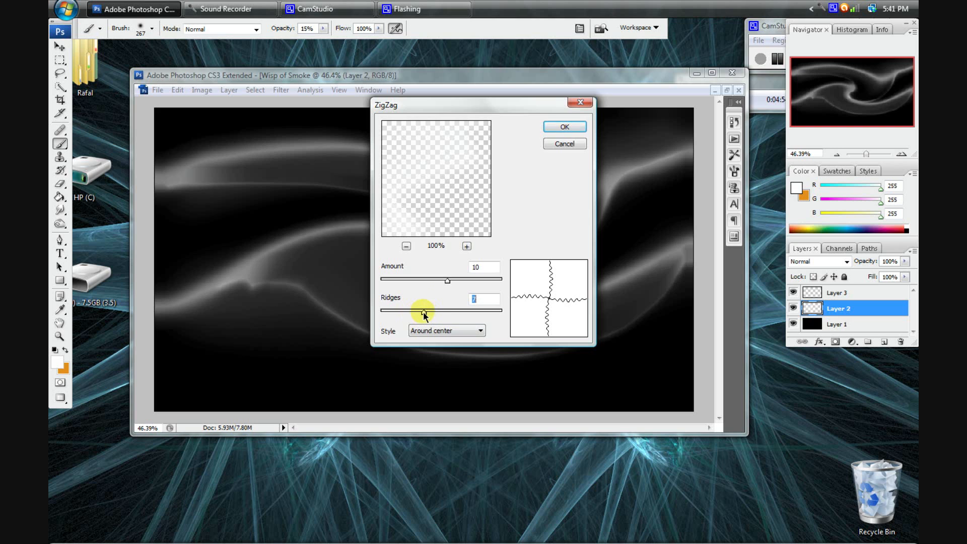
{"action": "left_click", "coordinate": [563, 126]}
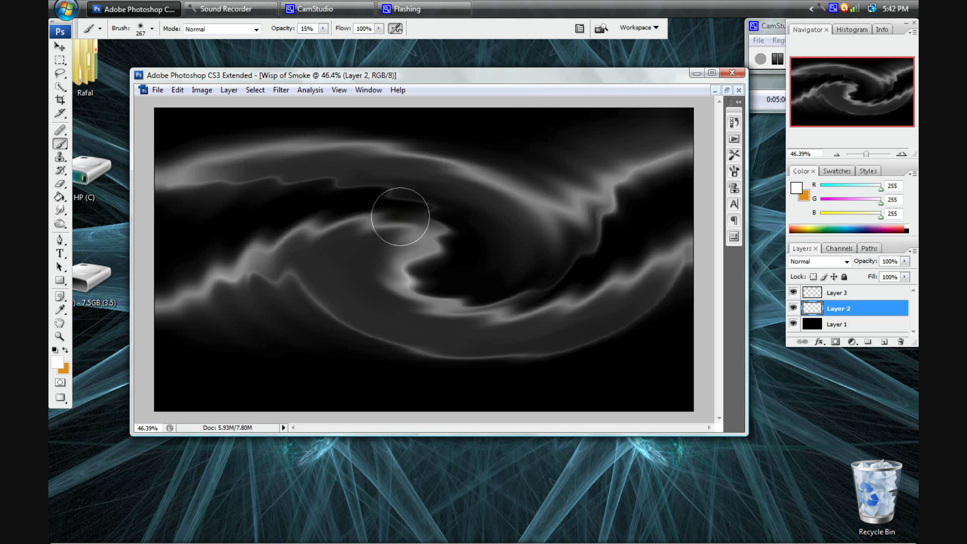
{"action": "mouse_move", "coordinate": [405, 201]}
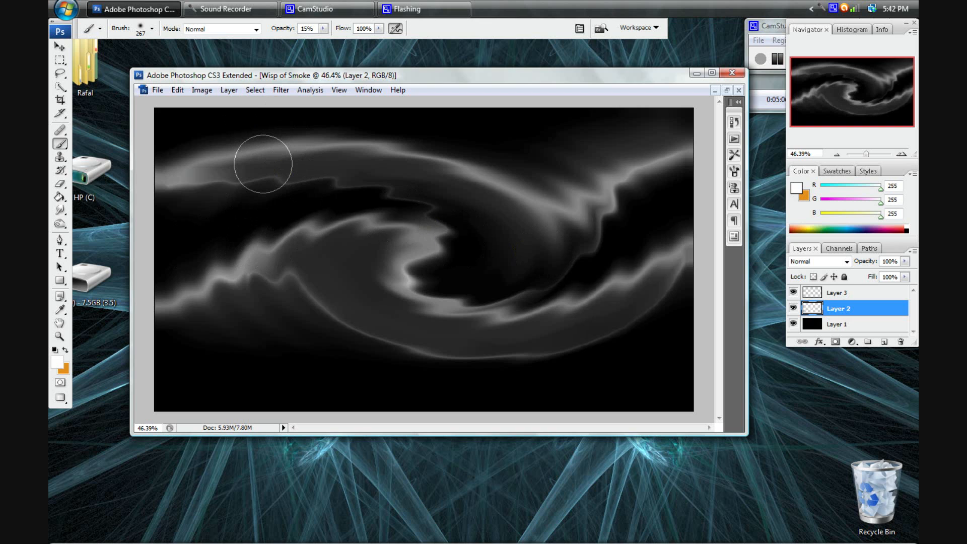
Step: Warp the smoke layer, pinching its left end down to a point
{"action": "left_click", "coordinate": [177, 90]}
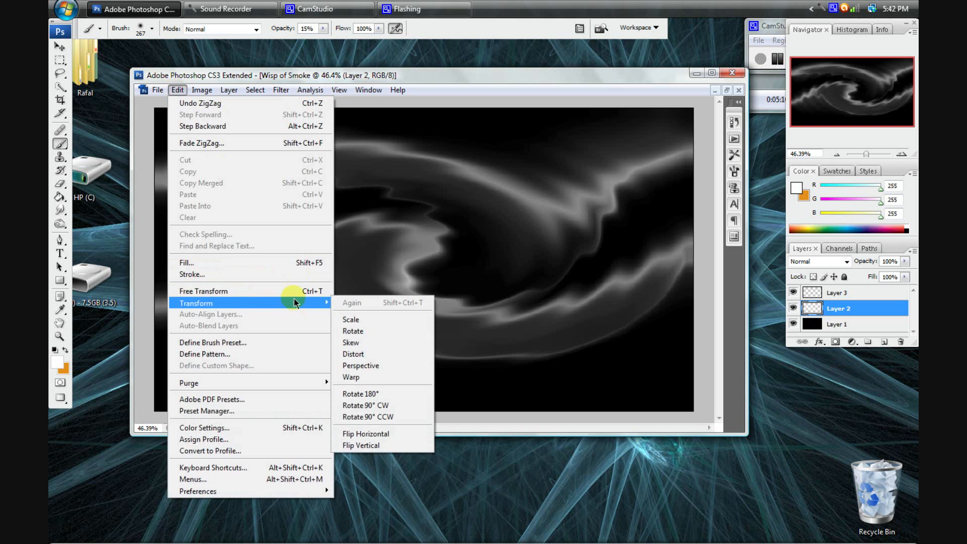
{"action": "left_click", "coordinate": [398, 89]}
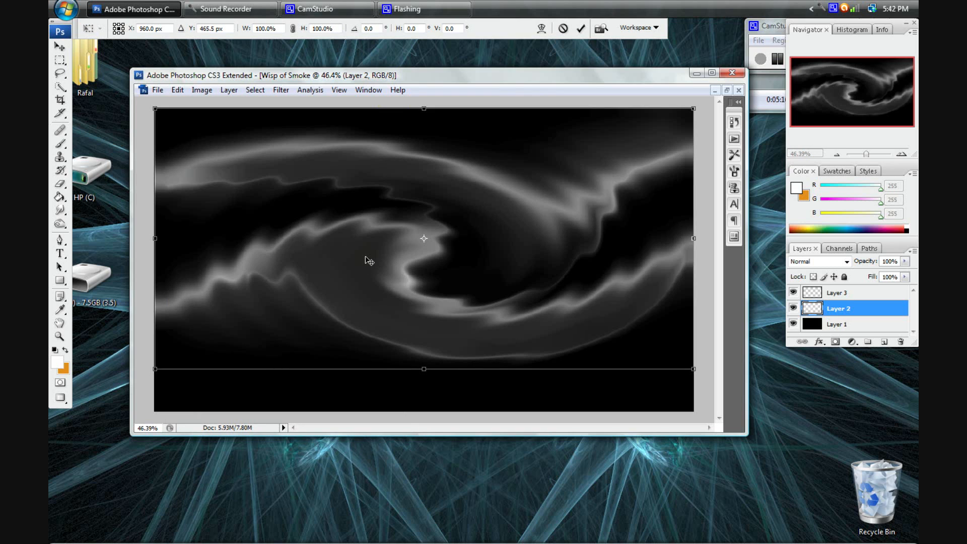
{"action": "mouse_move", "coordinate": [350, 266]}
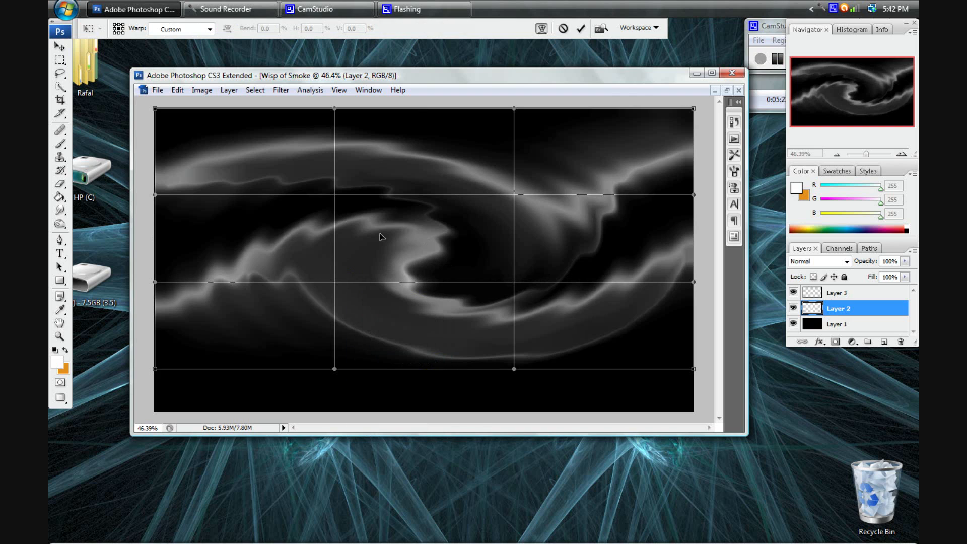
{"action": "mouse_move", "coordinate": [279, 133]}
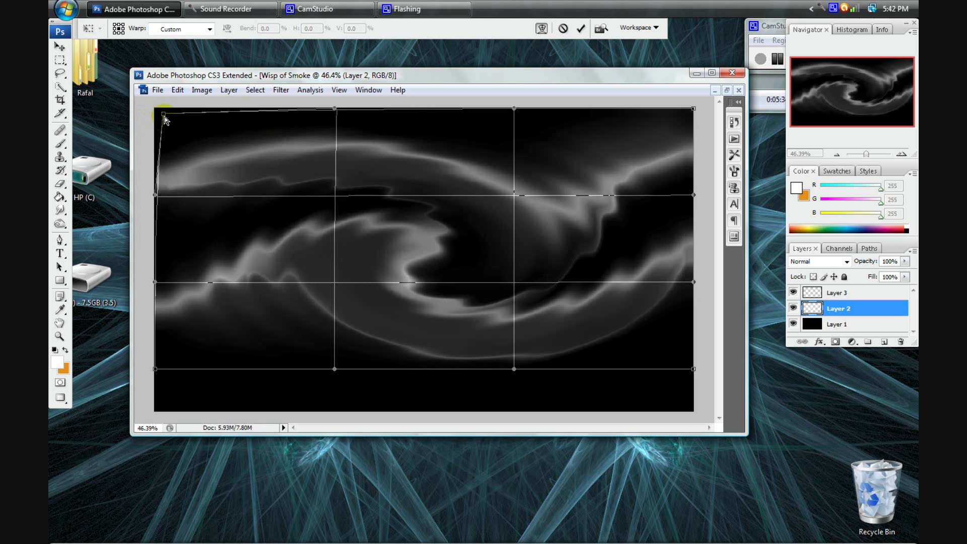
{"action": "left_click_drag", "start_coordinate": [164, 116], "coordinate": [164, 233]}
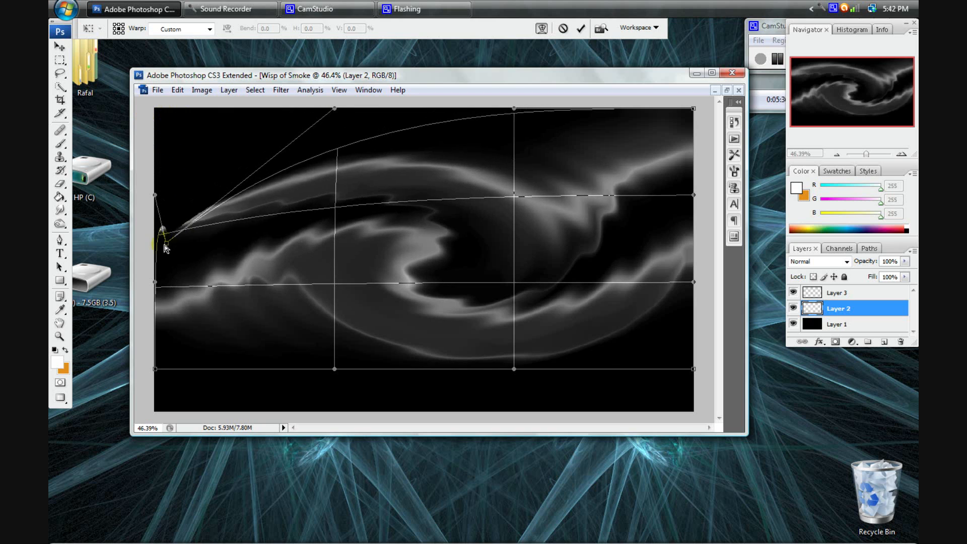
{"action": "left_click_drag", "start_coordinate": [166, 248], "coordinate": [166, 369]}
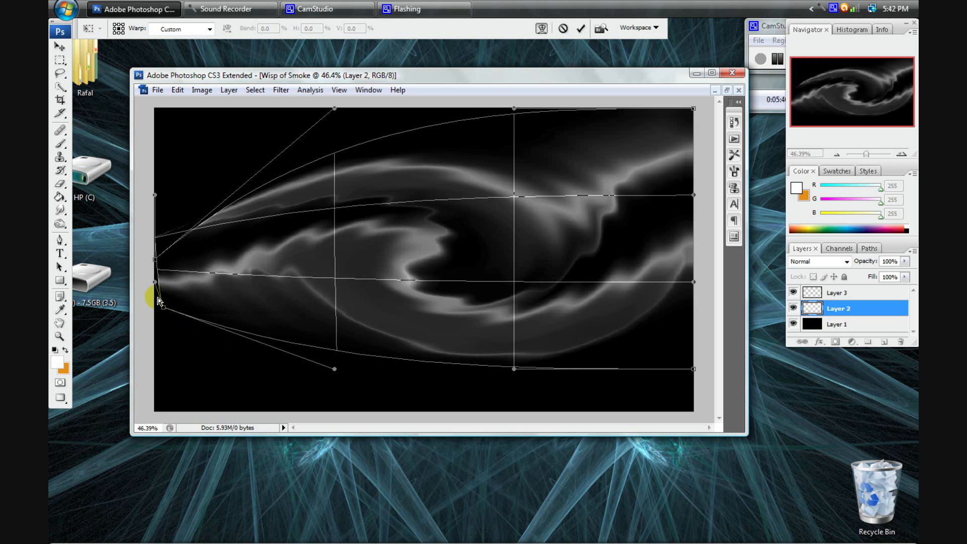
Step: Stretch the right end up toward the top right, lift the middle, and commit the warp
{"action": "left_click_drag", "start_coordinate": [158, 299], "coordinate": [493, 116]}
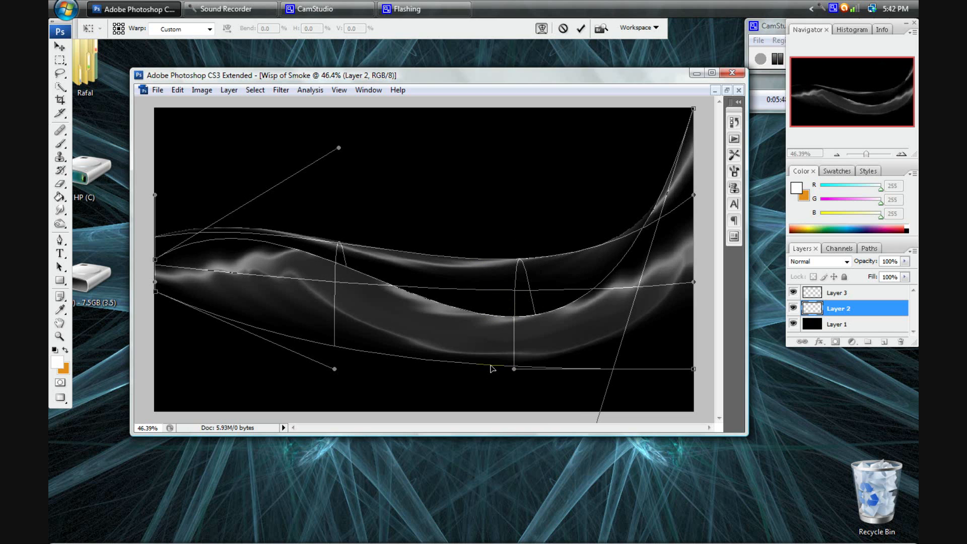
{"action": "mouse_move", "coordinate": [513, 370]}
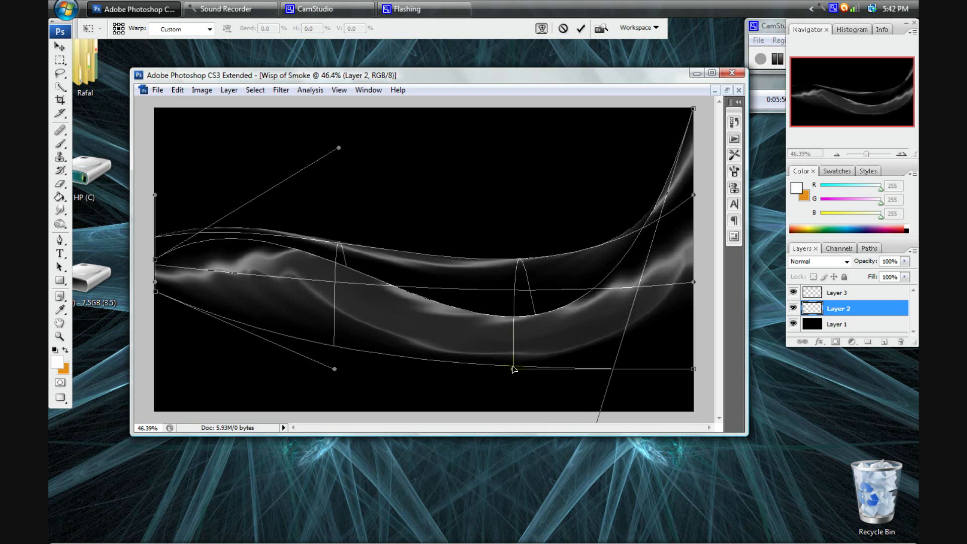
{"action": "left_click_drag", "start_coordinate": [514, 369], "coordinate": [500, 209]}
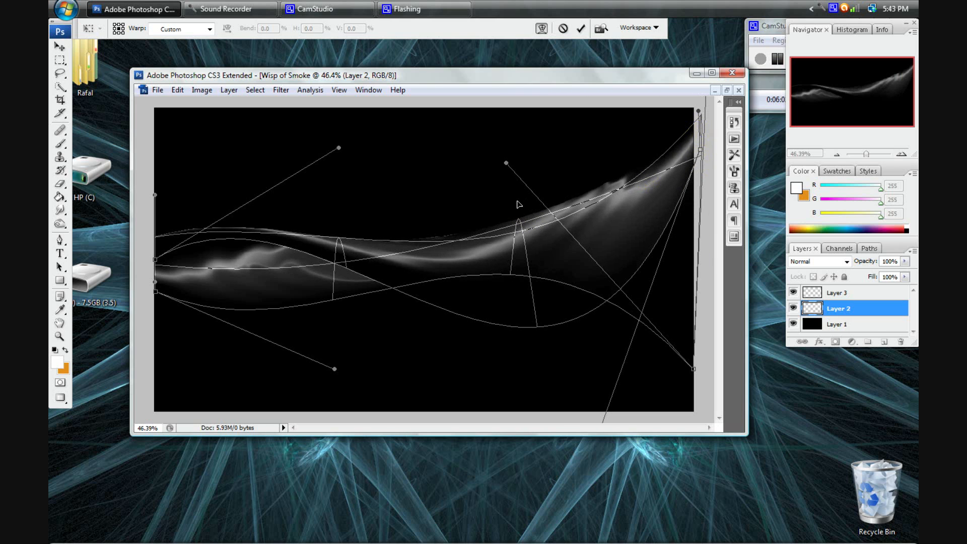
{"action": "mouse_move", "coordinate": [639, 111]}
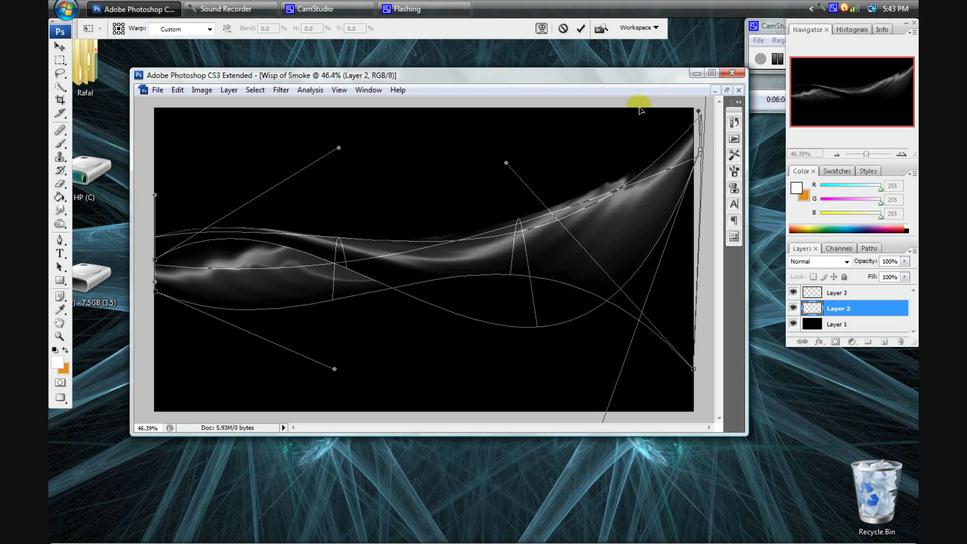
{"action": "left_click", "coordinate": [580, 28]}
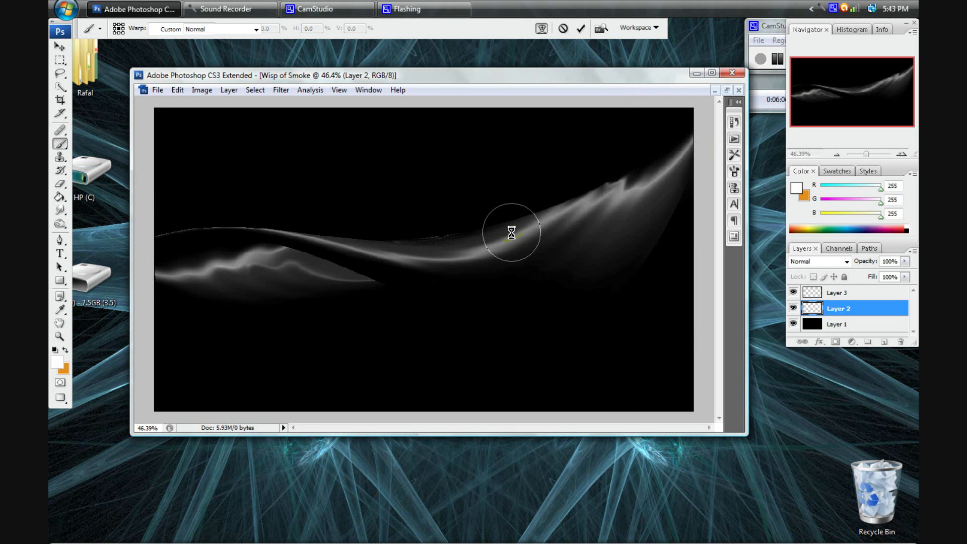
Step: Select the Blur tool and enlarge its brush to about 76 px for edge softening
{"action": "left_click_drag", "start_coordinate": [512, 232], "coordinate": [346, 262]}
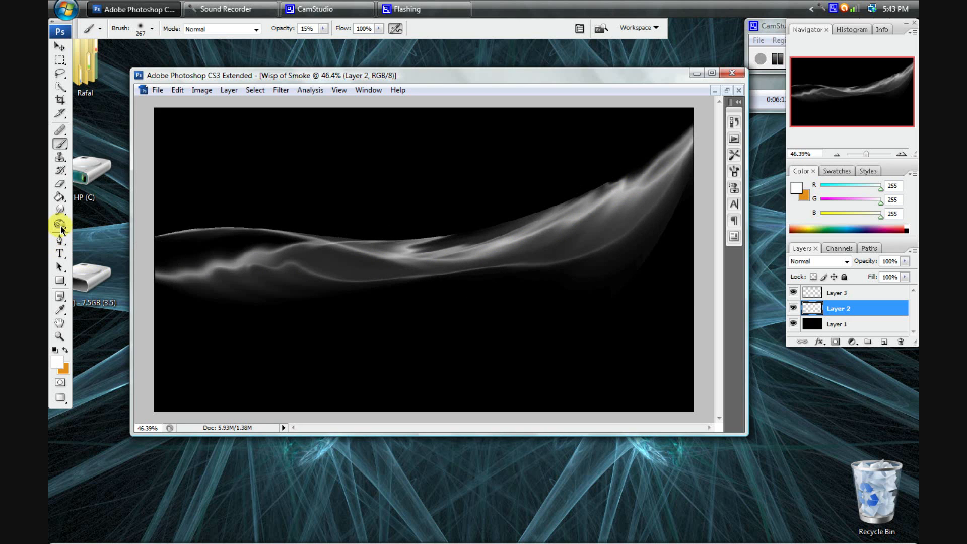
{"action": "left_click", "coordinate": [61, 224]}
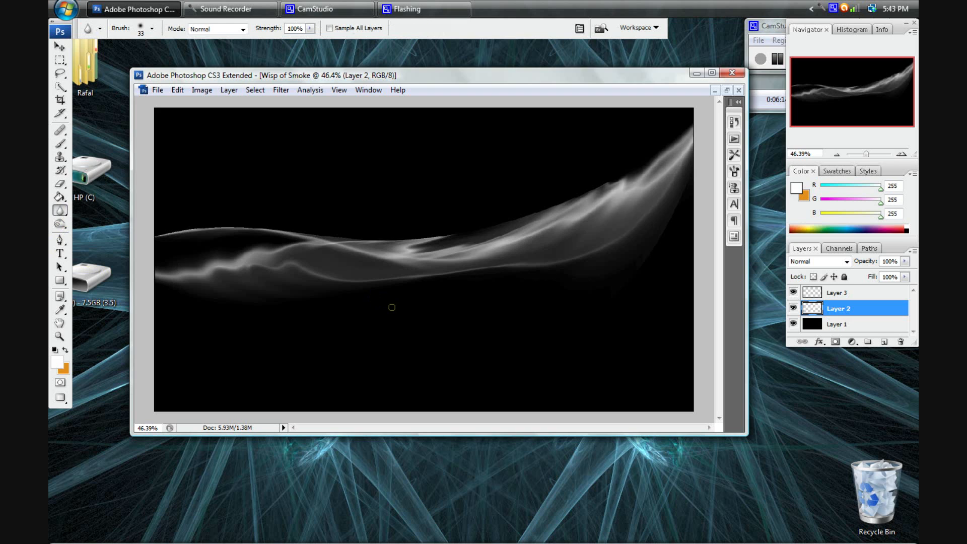
{"action": "left_click", "coordinate": [151, 29]}
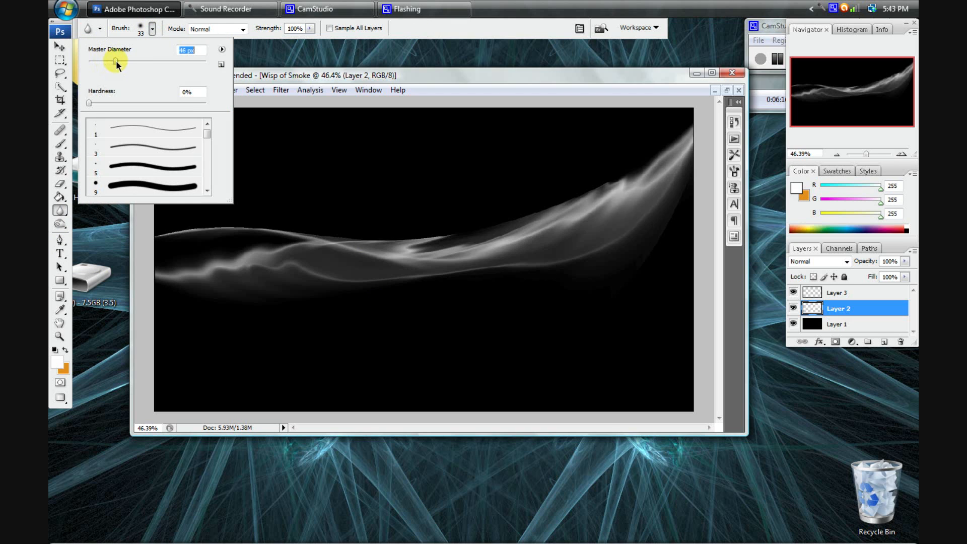
{"action": "left_click", "coordinate": [422, 290]}
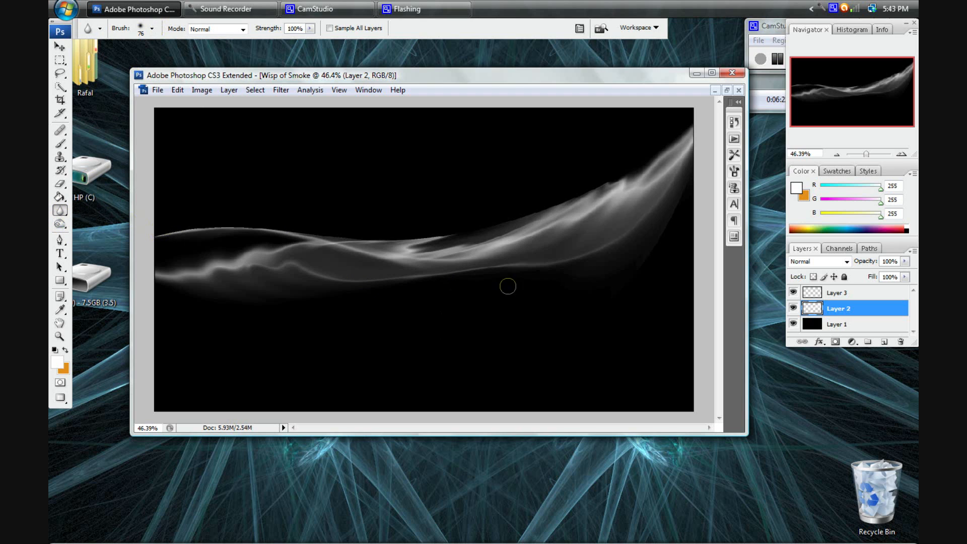
{"action": "mouse_move", "coordinate": [505, 249]}
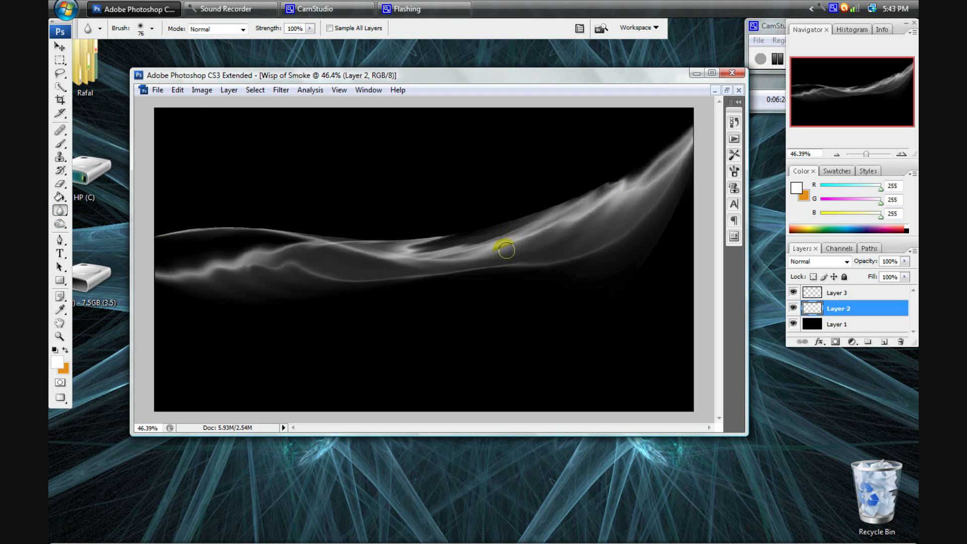
Step: Warp the wisp a second time, tilting it into a straighter diagonal ribbon rising toward the upper right
{"action": "left_click", "coordinate": [504, 250]}
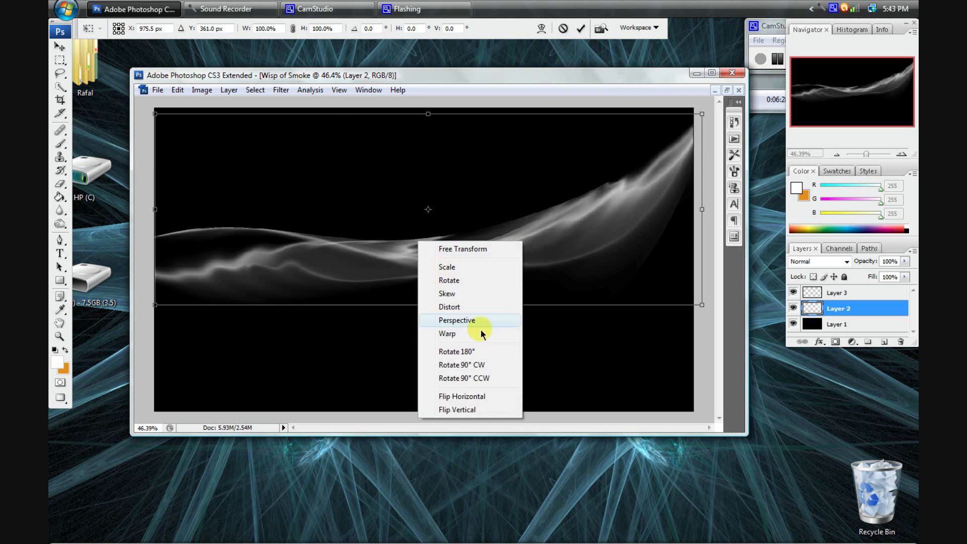
{"action": "left_click", "coordinate": [447, 333]}
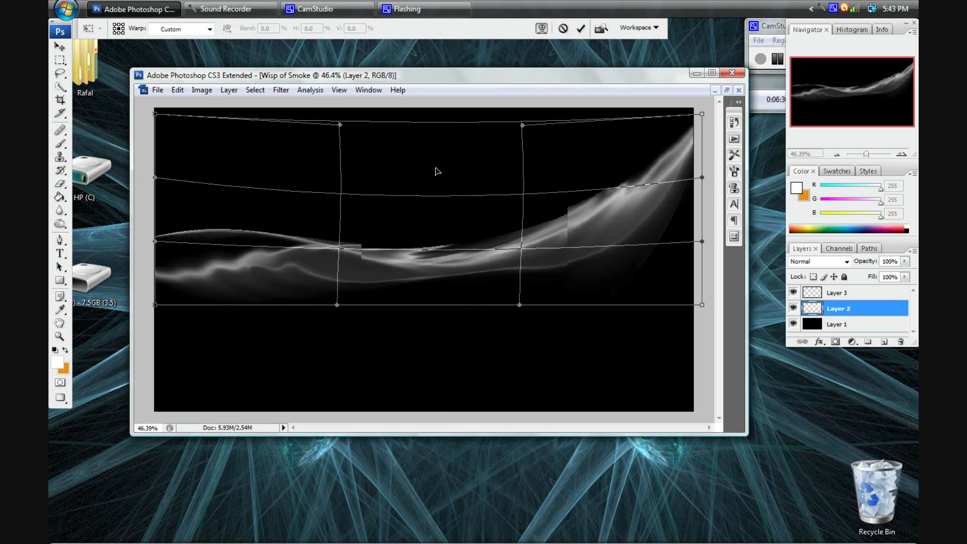
{"action": "left_click_drag", "start_coordinate": [338, 126], "coordinate": [338, 103]}
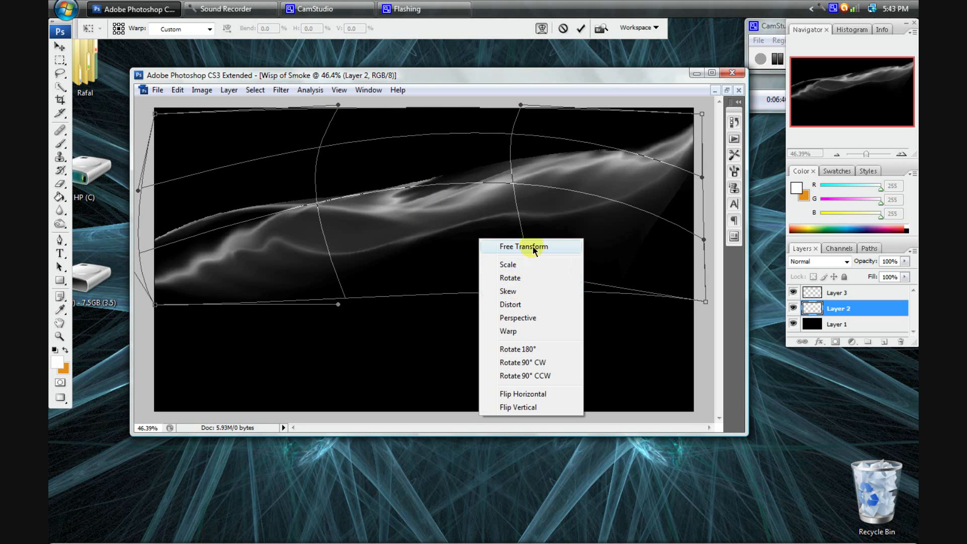
{"action": "left_click", "coordinate": [523, 245]}
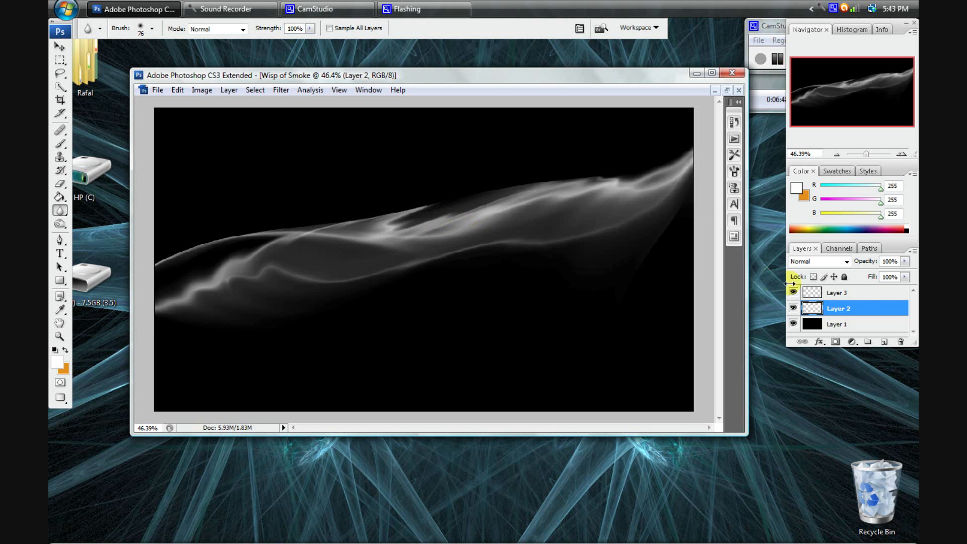
{"action": "mouse_move", "coordinate": [869, 296]}
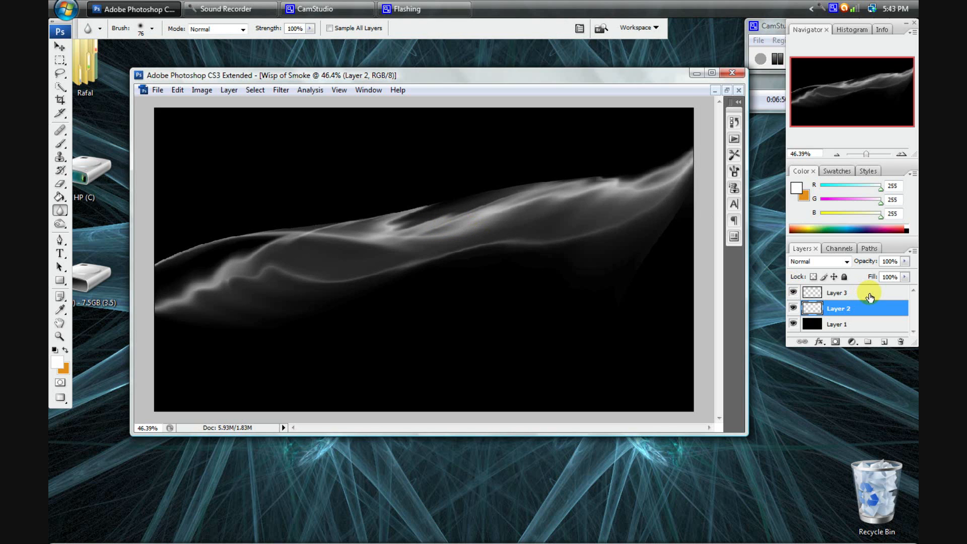
Step: Confirm a deep red foreground colour in the Color Picker and switch to the Brush on Layer 3
{"action": "left_click", "coordinate": [837, 292]}
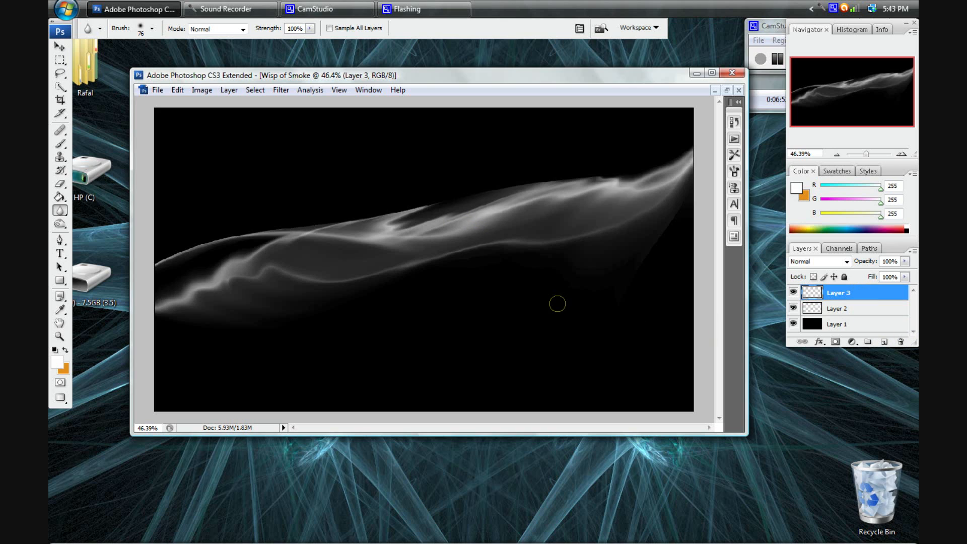
{"action": "mouse_move", "coordinate": [321, 265]}
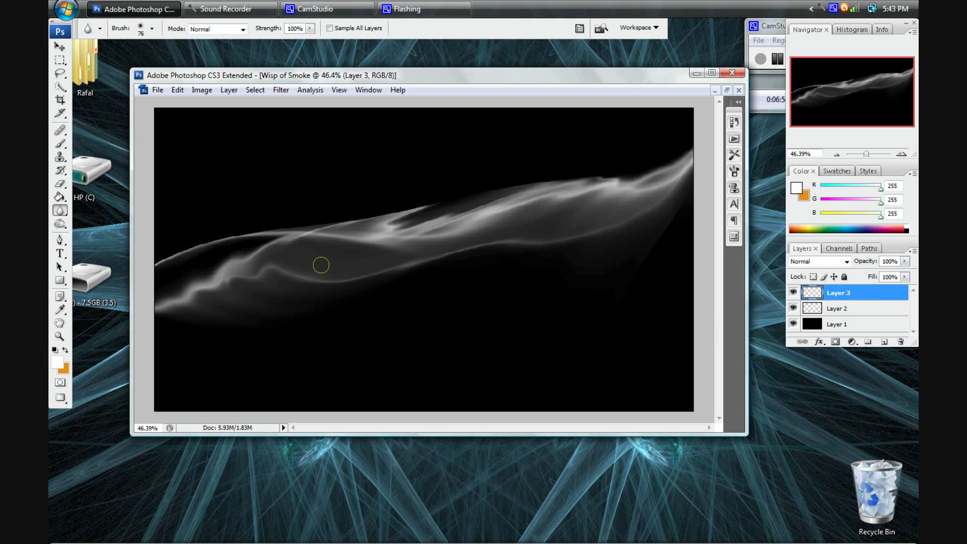
{"action": "mouse_move", "coordinate": [174, 197]}
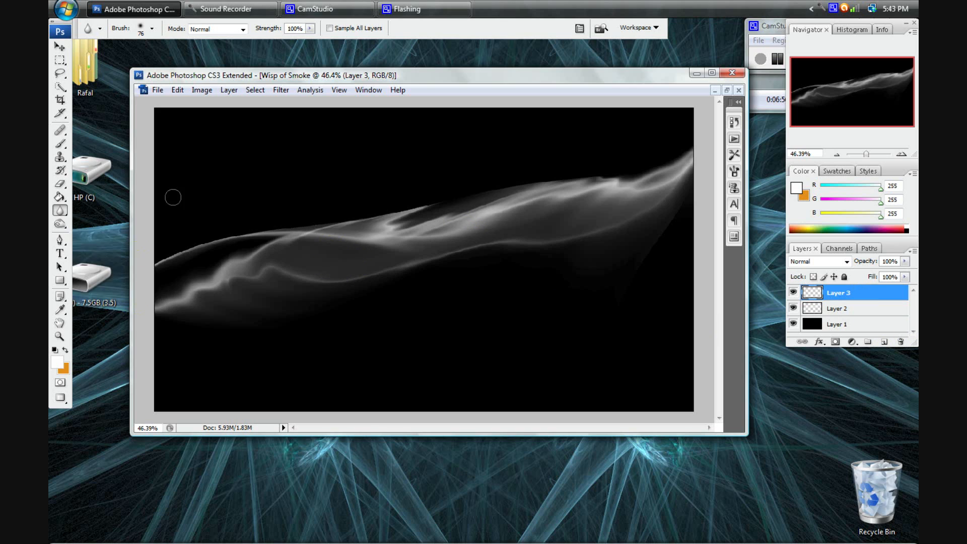
{"action": "mouse_move", "coordinate": [278, 241]}
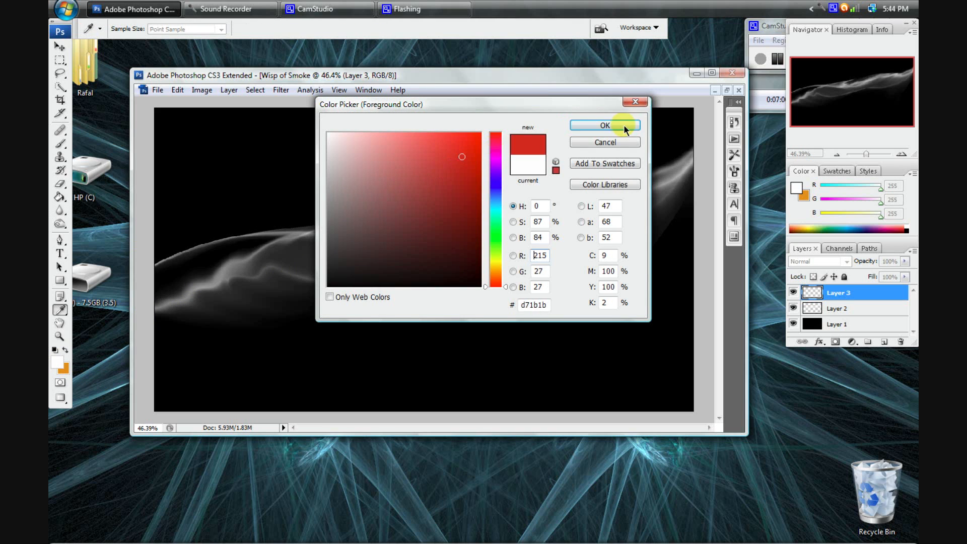
{"action": "left_click", "coordinate": [604, 125]}
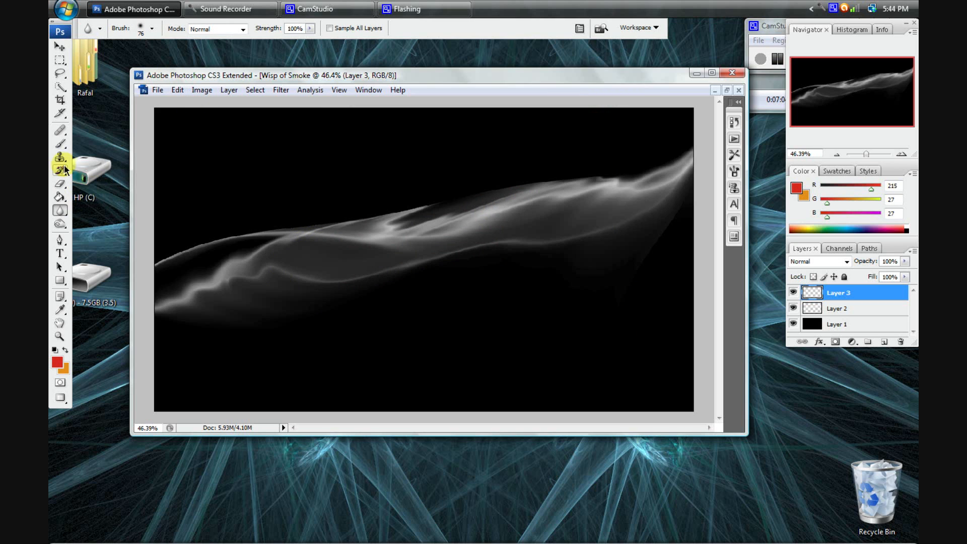
{"action": "left_click", "coordinate": [59, 143]}
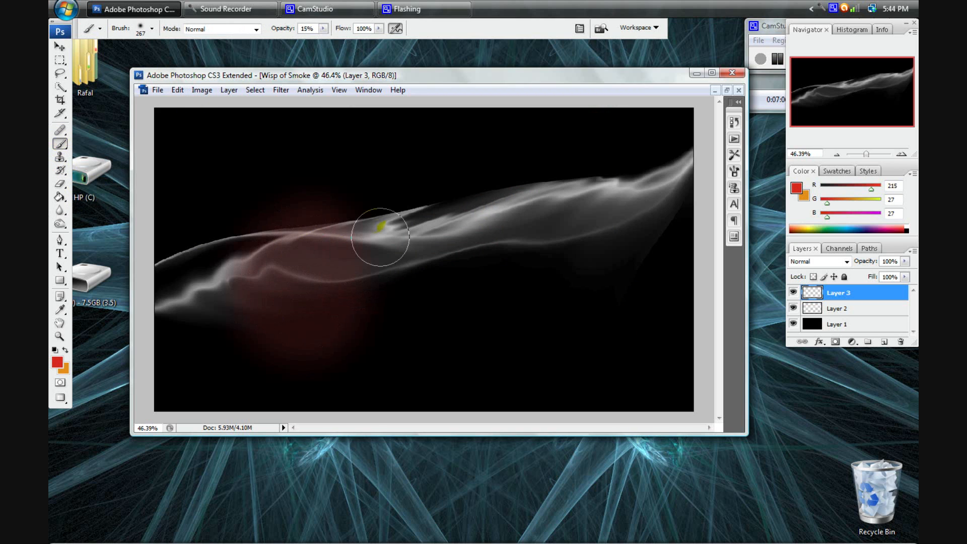
Step: Dab faint red onto the middle of the smoke, then undo it and return to Layer 2
{"action": "left_click", "coordinate": [324, 29]}
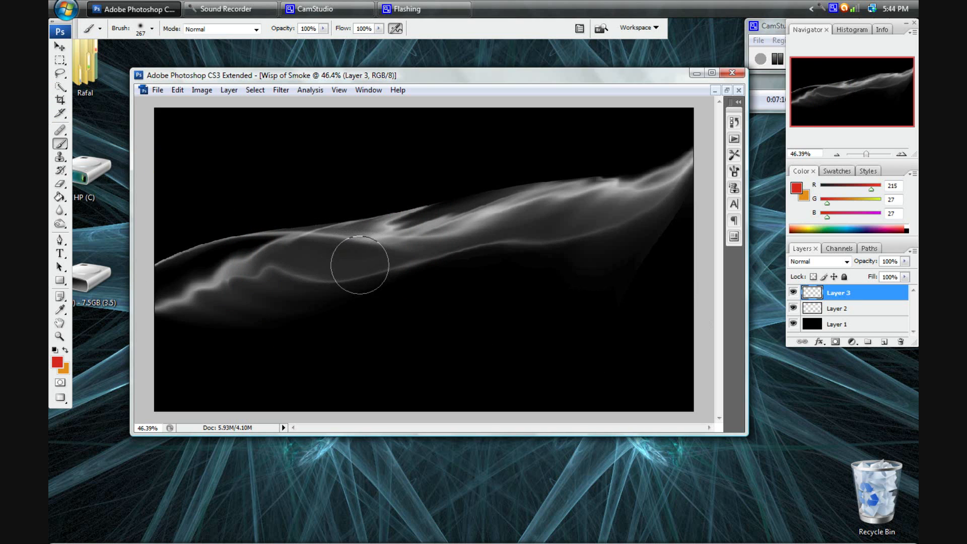
{"action": "left_click", "coordinate": [59, 212]}
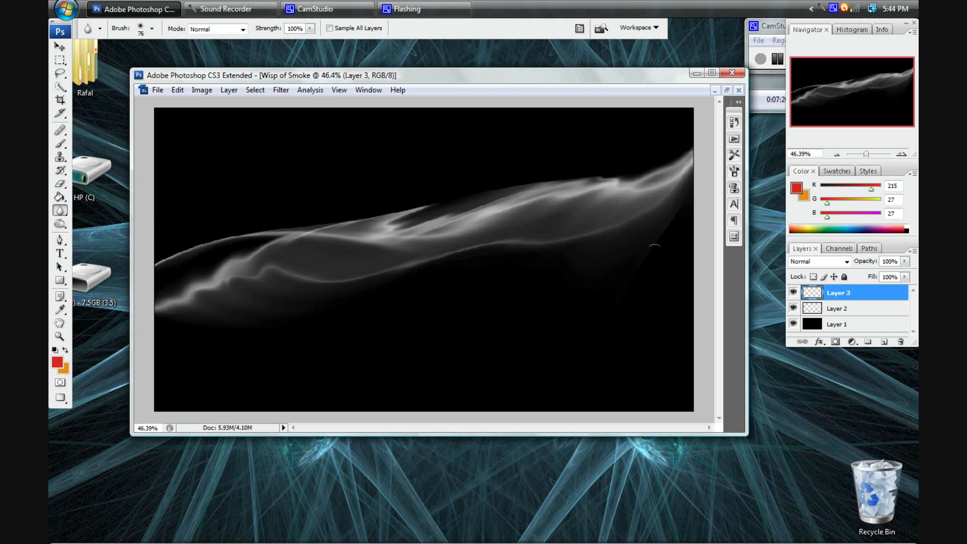
{"action": "left_click", "coordinate": [837, 309]}
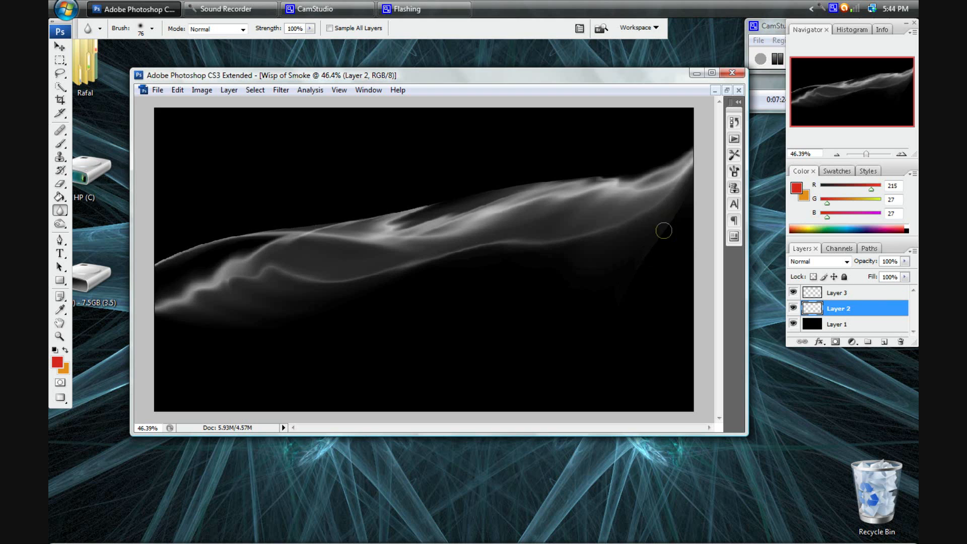
{"action": "mouse_move", "coordinate": [658, 246]}
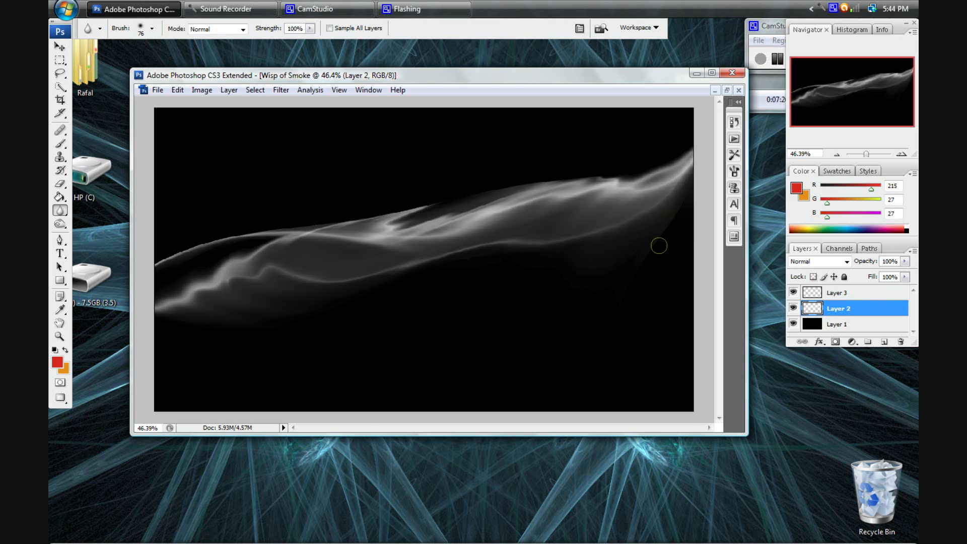
Step: On the empty Layer 3, choose the Spectrum preset for the Gradient tool
{"action": "left_click", "coordinate": [839, 292]}
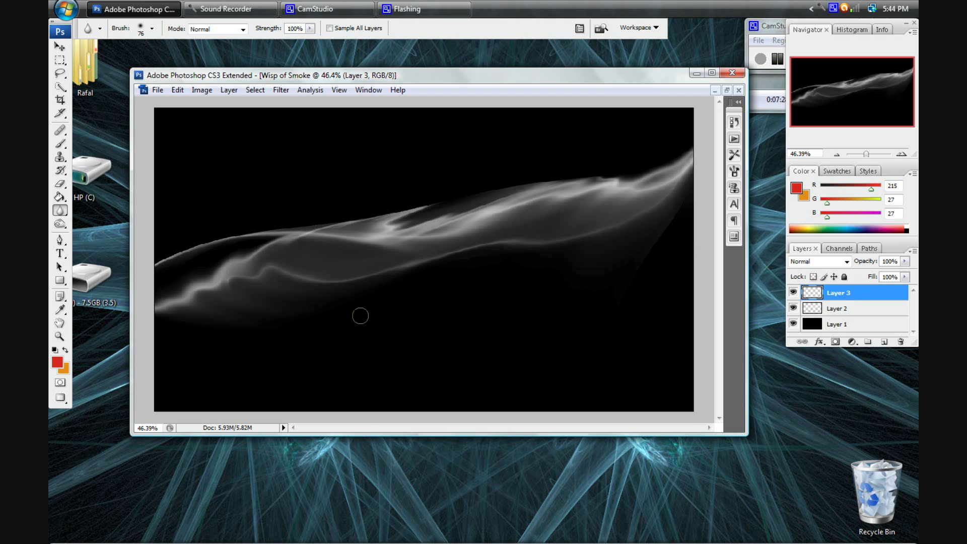
{"action": "left_click", "coordinate": [60, 198]}
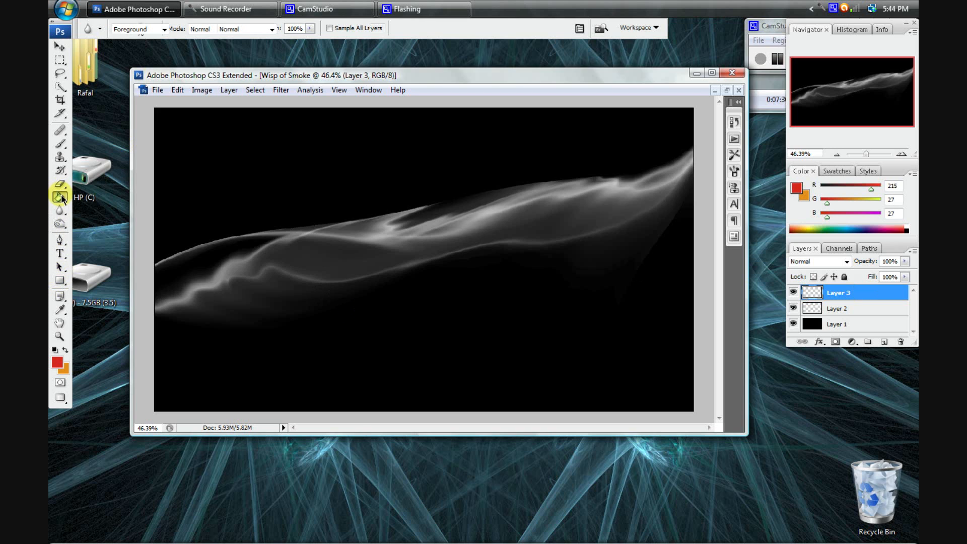
{"action": "left_click", "coordinate": [59, 196]}
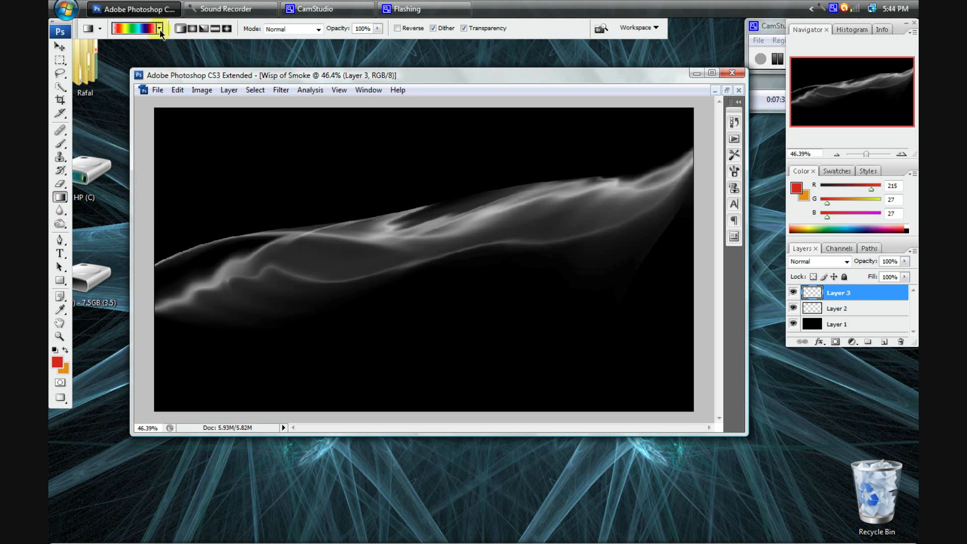
{"action": "left_click", "coordinate": [134, 28]}
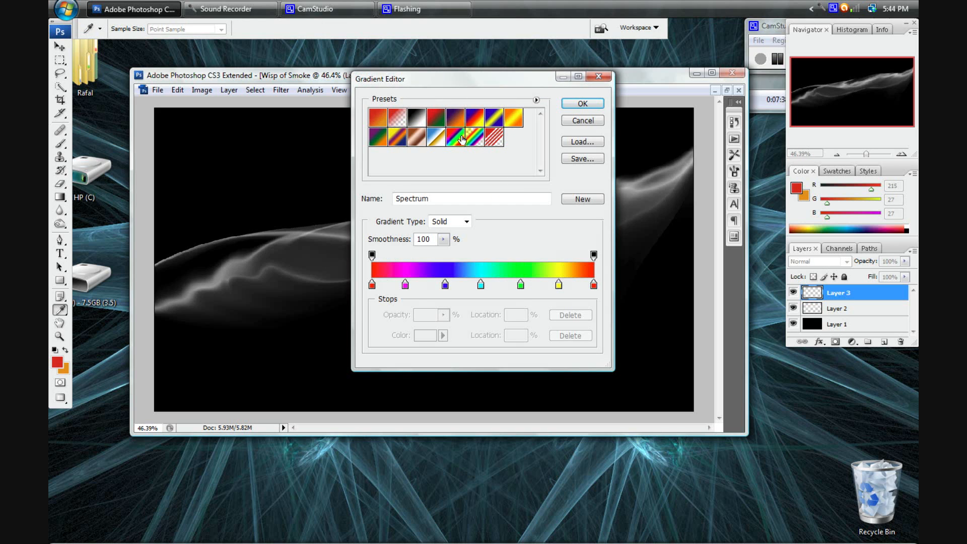
{"action": "left_click", "coordinate": [471, 138]}
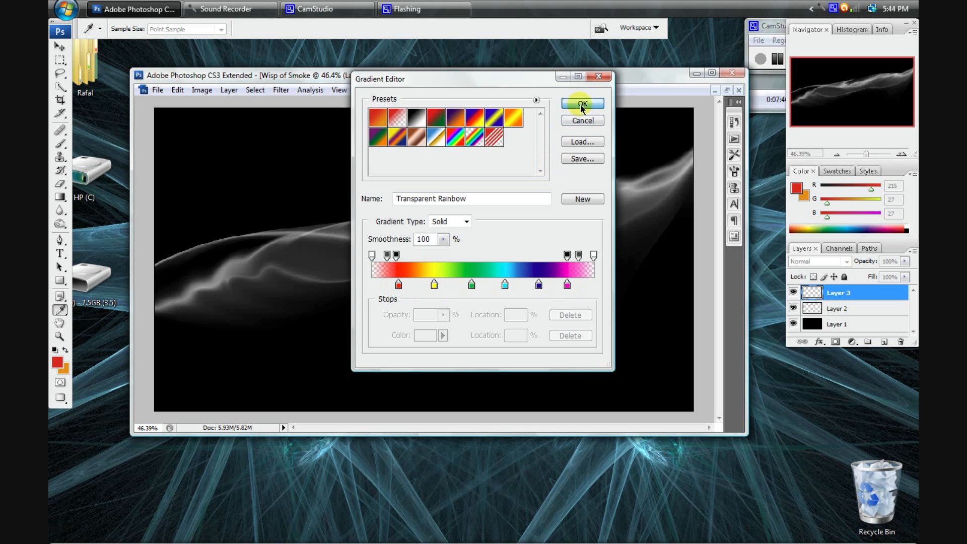
{"action": "left_click", "coordinate": [581, 103]}
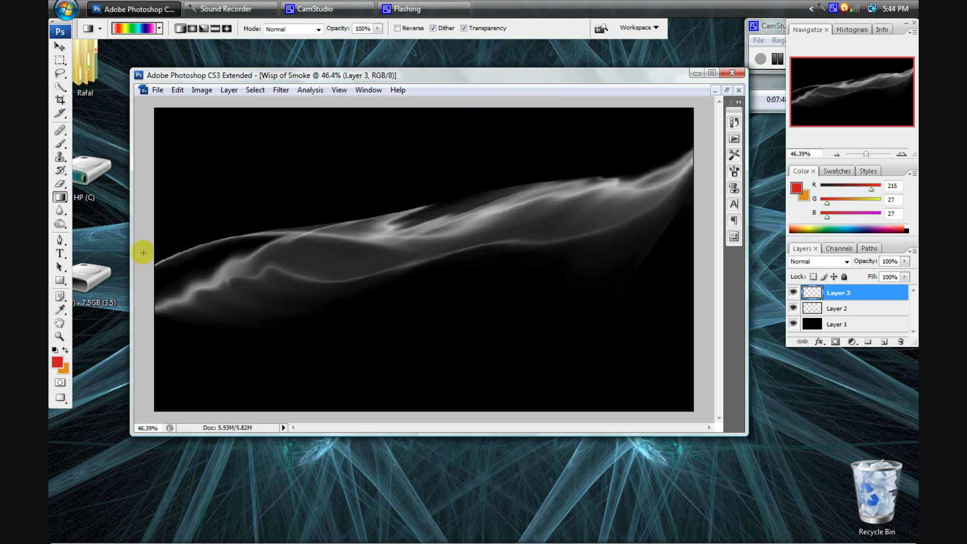
Step: Fill Layer 3 with the rainbow spectrum gradient running left to right across the whole canvas
{"action": "left_click_drag", "start_coordinate": [142, 253], "coordinate": [235, 253]}
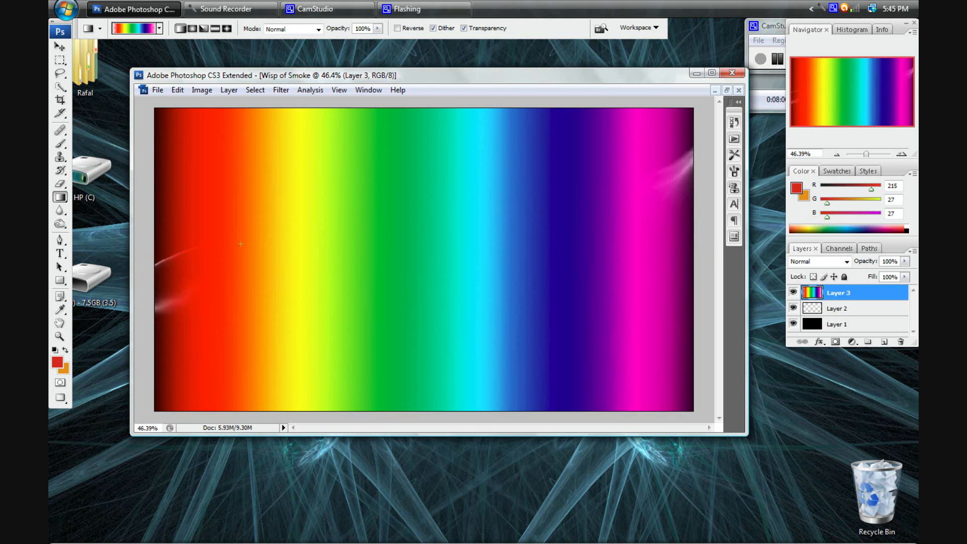
{"action": "mouse_move", "coordinate": [196, 307]}
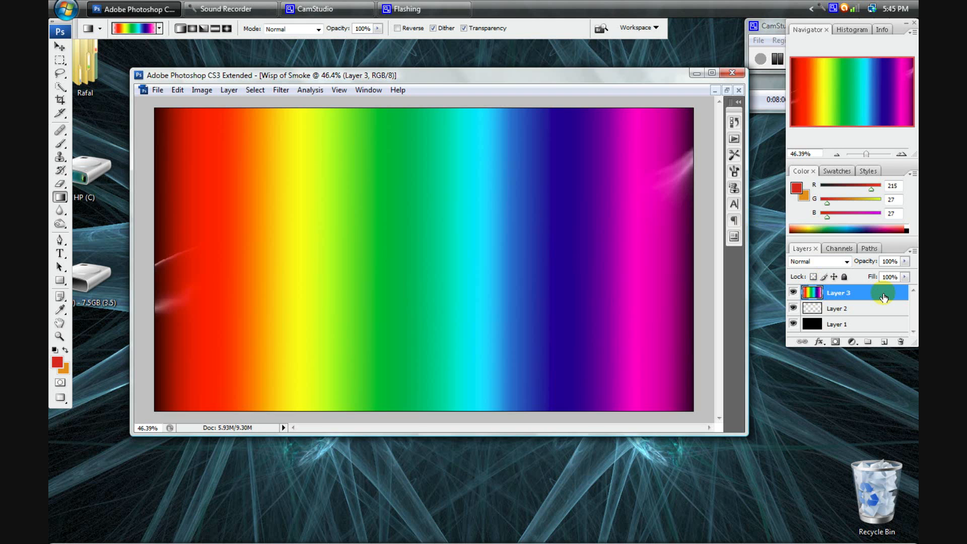
Step: In Layer 3's blending options, try Color blend mode, then Soft Light
{"action": "double_click", "coordinate": [837, 308]}
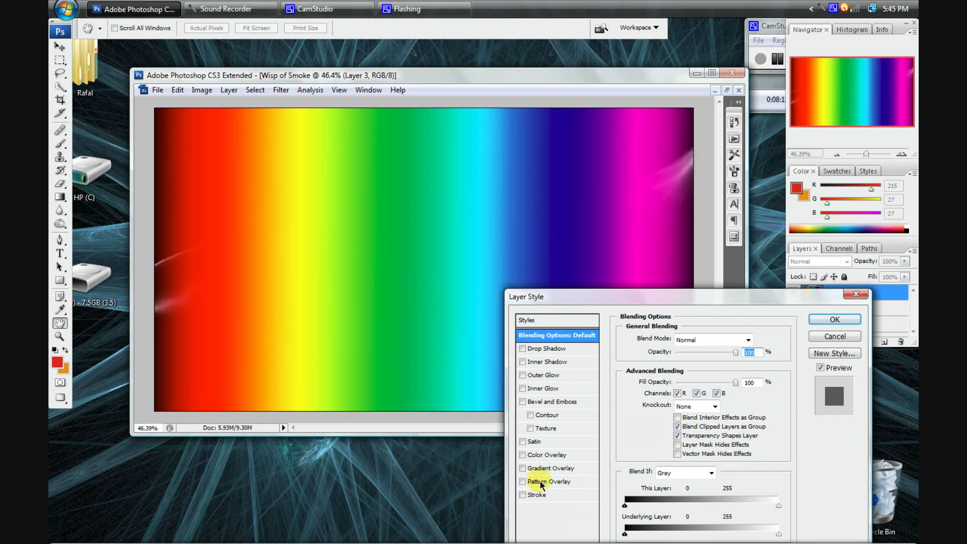
{"action": "left_click", "coordinate": [746, 339]}
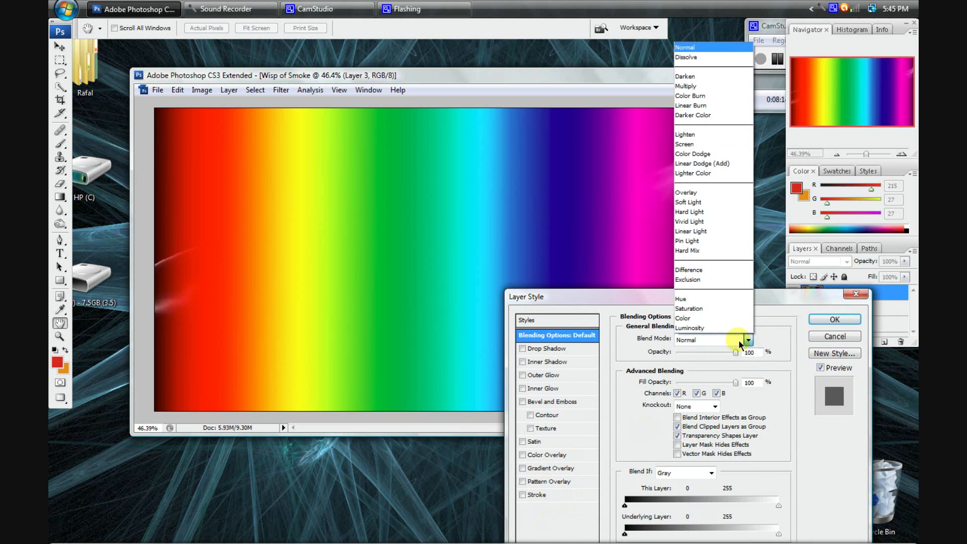
{"action": "left_click", "coordinate": [684, 318]}
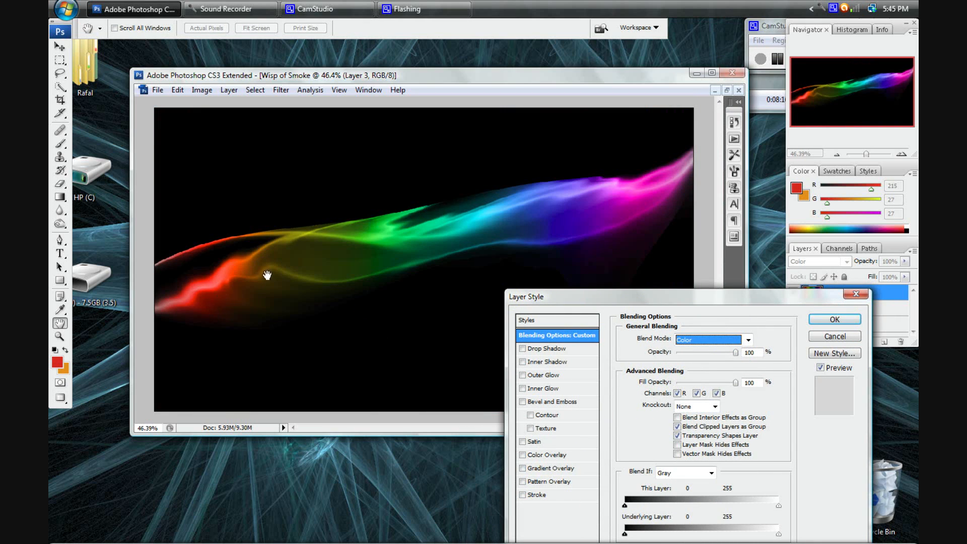
{"action": "left_click", "coordinate": [746, 339]}
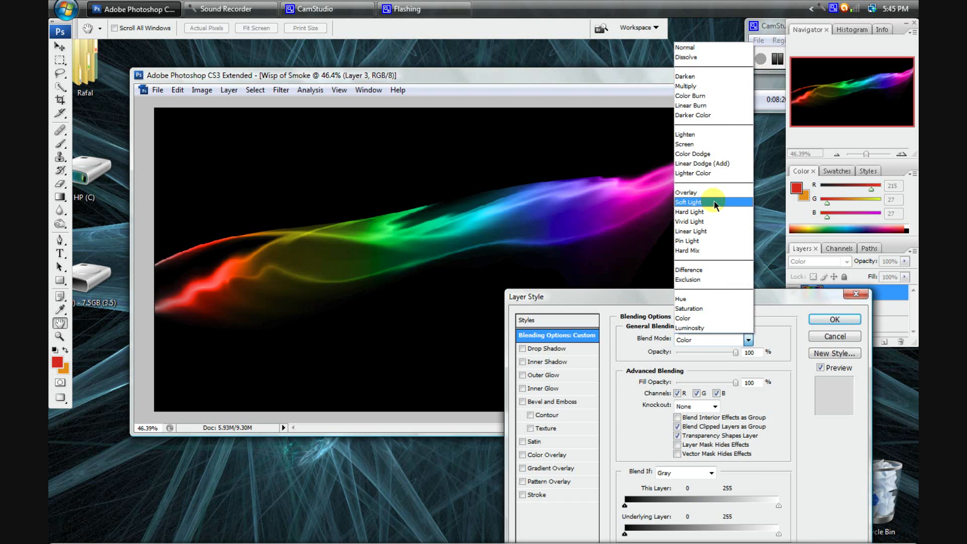
{"action": "left_click", "coordinate": [688, 201]}
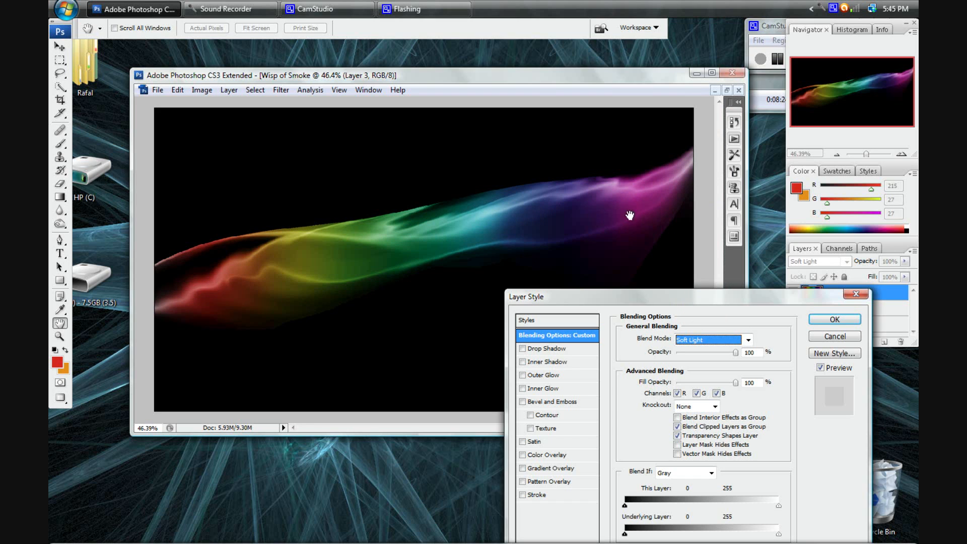
Step: Try lighter blend modes, settle on Soft Light so the rainbow tints the smoke, and apply it
{"action": "left_click", "coordinate": [746, 340]}
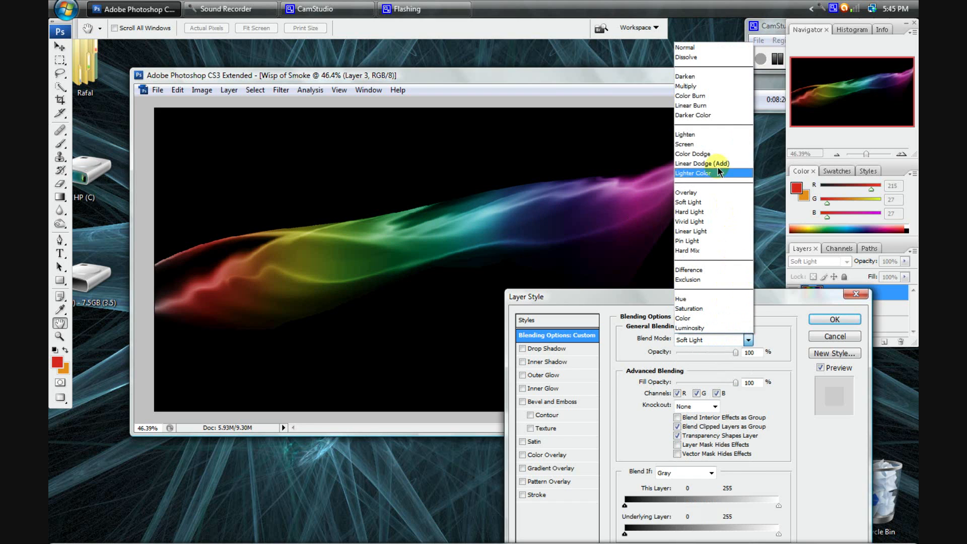
{"action": "left_click", "coordinate": [693, 172]}
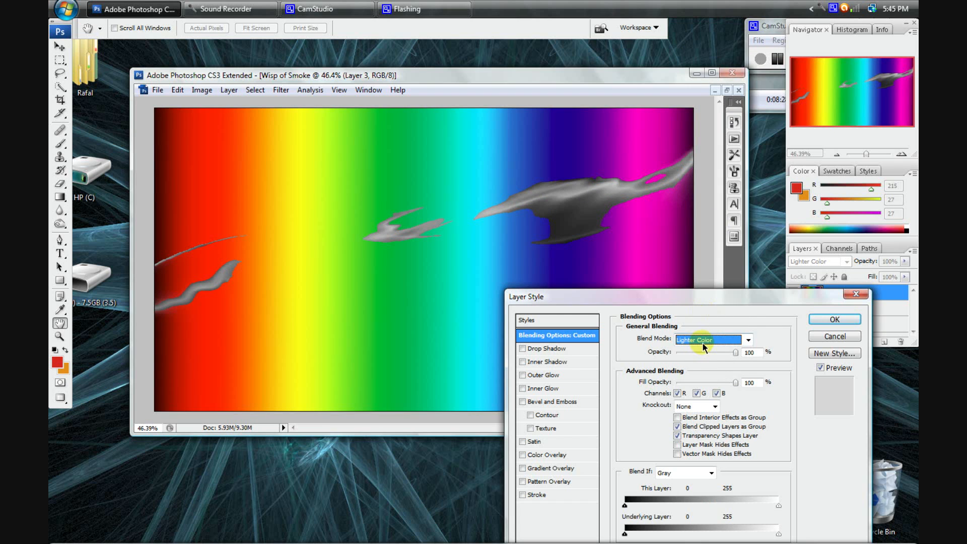
{"action": "left_click", "coordinate": [709, 339]}
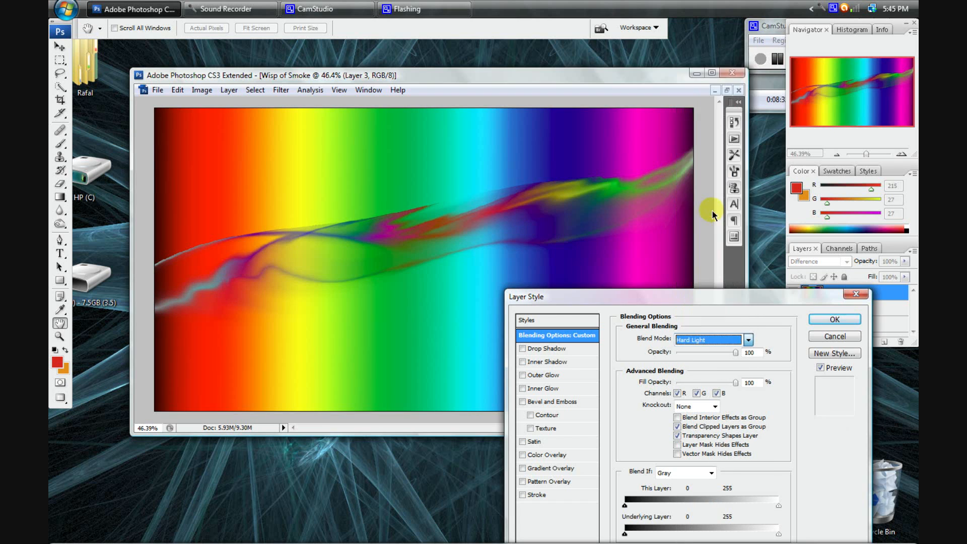
{"action": "left_click", "coordinate": [748, 340]}
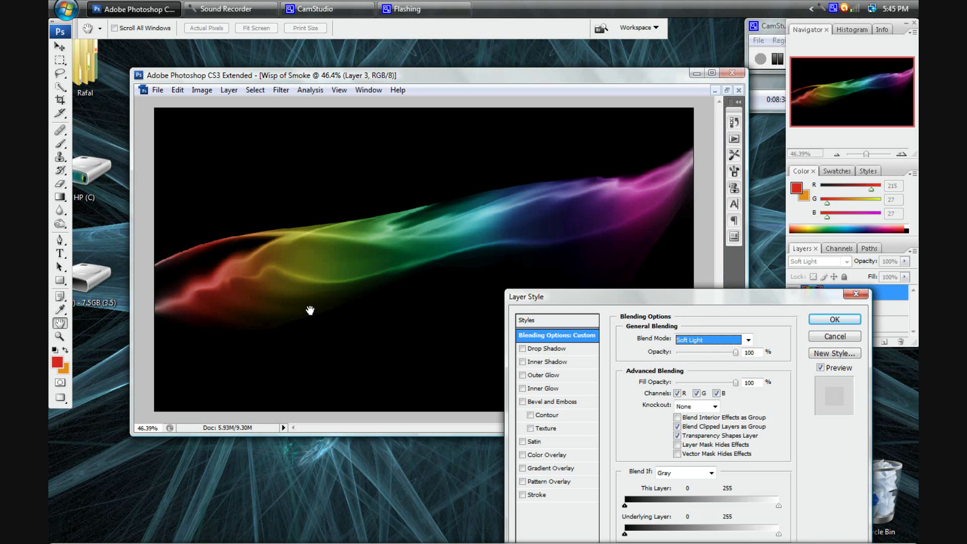
{"action": "left_click", "coordinate": [522, 349]}
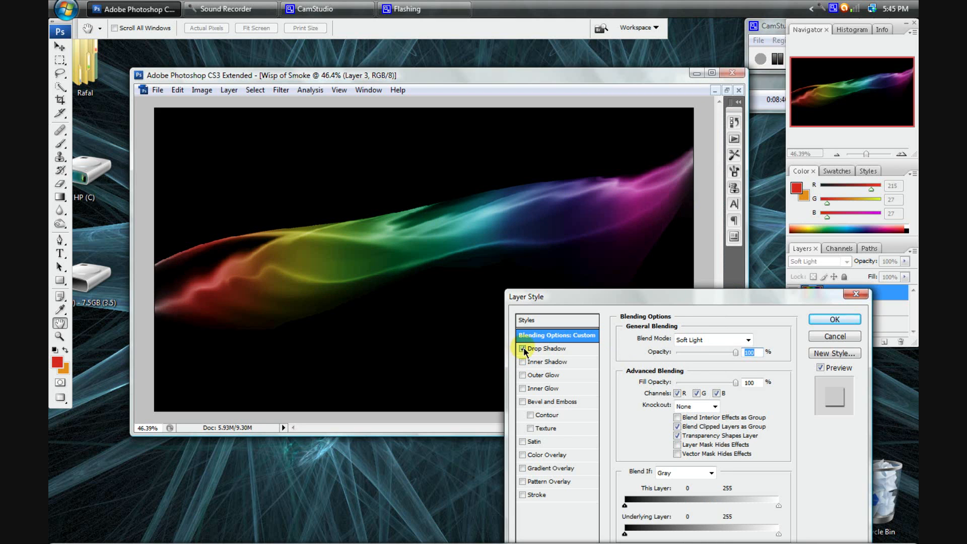
{"action": "left_click", "coordinate": [833, 320]}
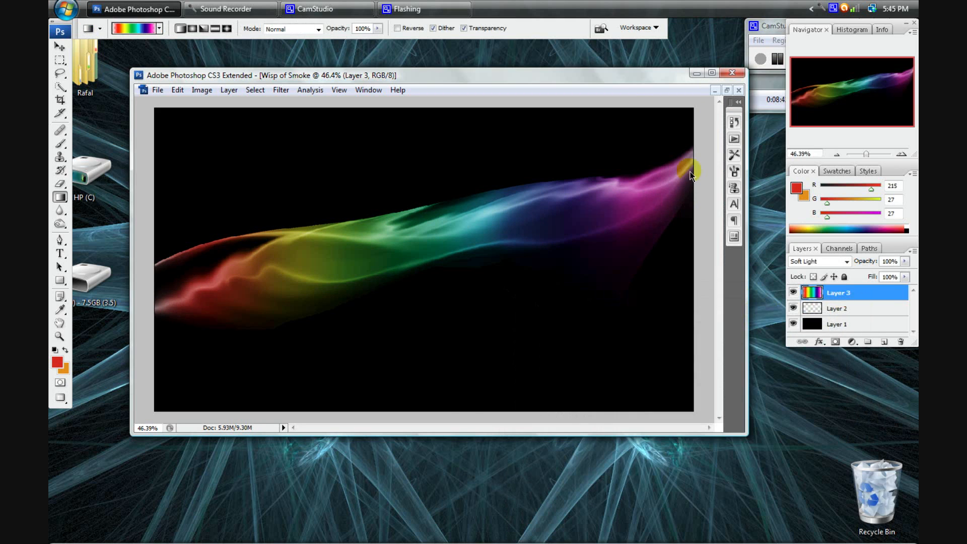